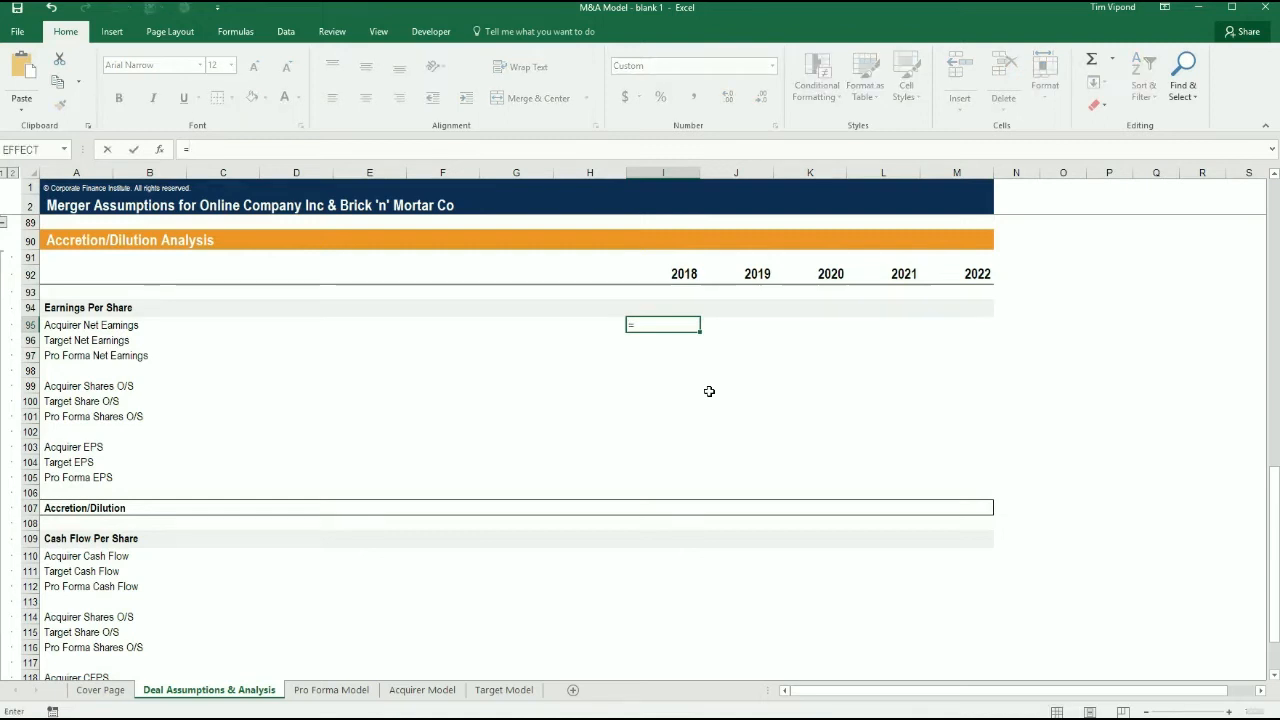
Link I95:I97 to the Acquirer, Target and Pro Forma model net earnings (33,099, 23,910, 43,659).
click(421, 689)
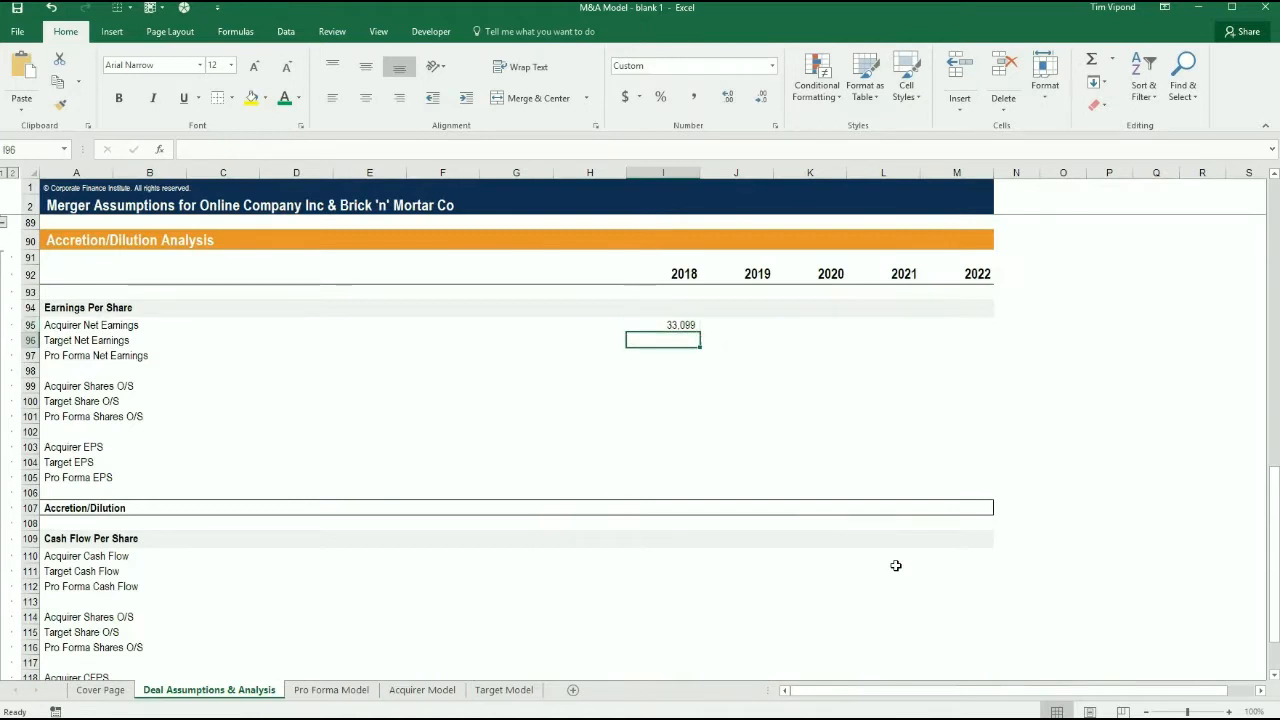
text(=)
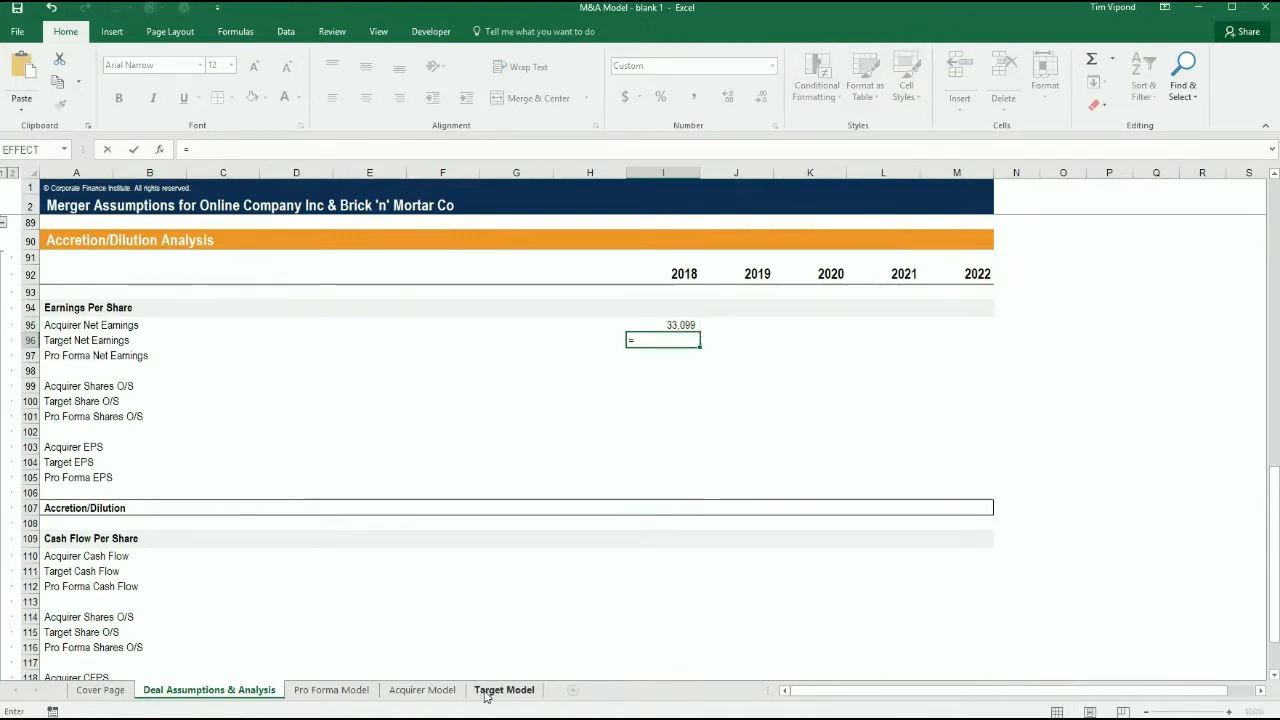
click(504, 690)
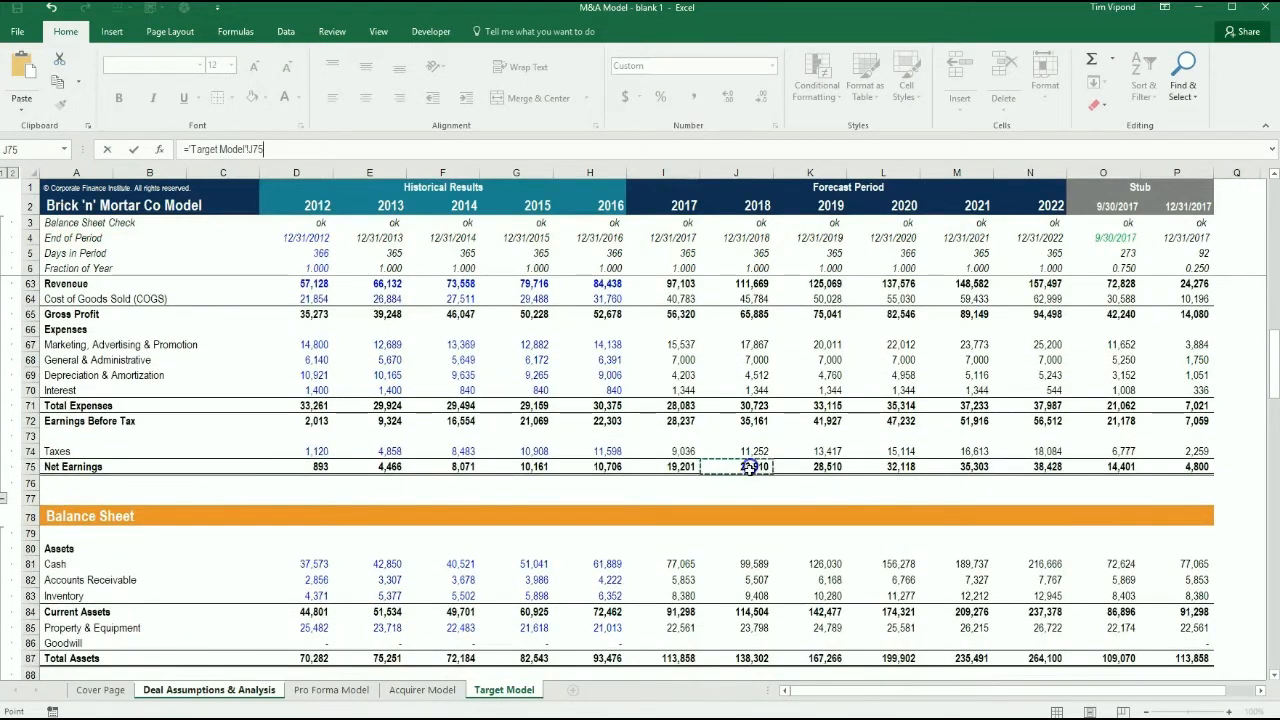
click(208, 689)
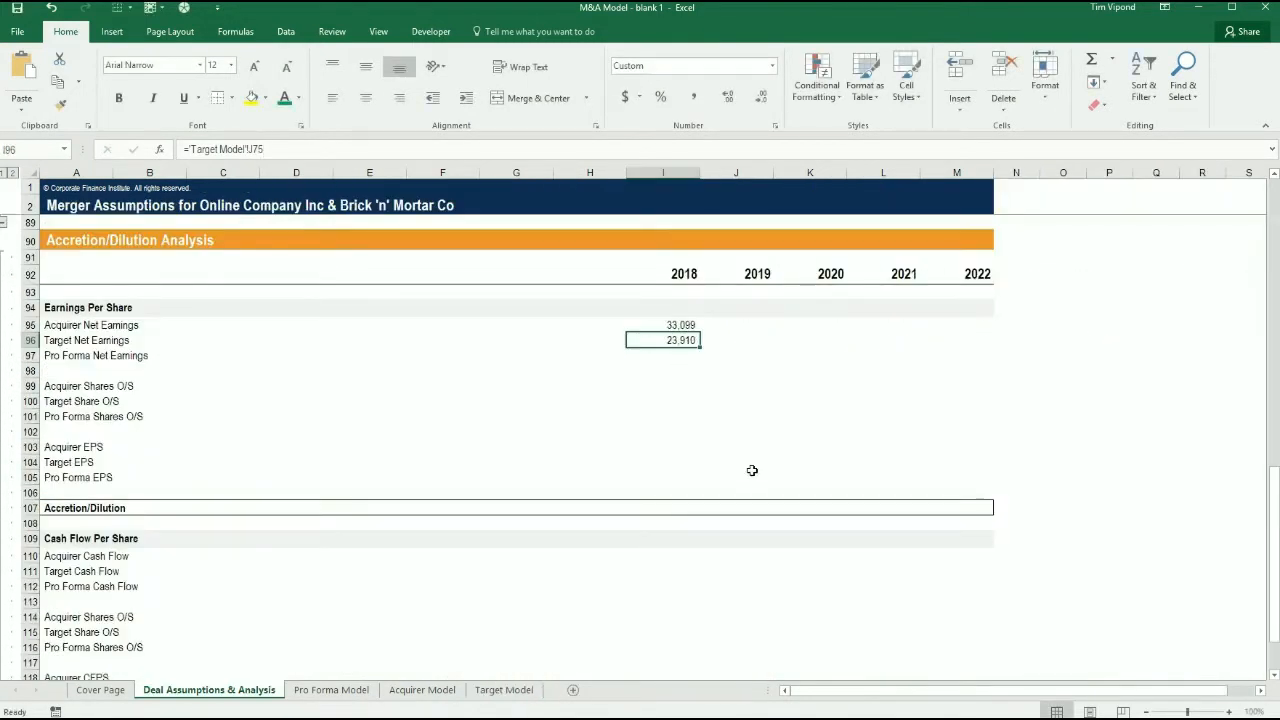
click(331, 689)
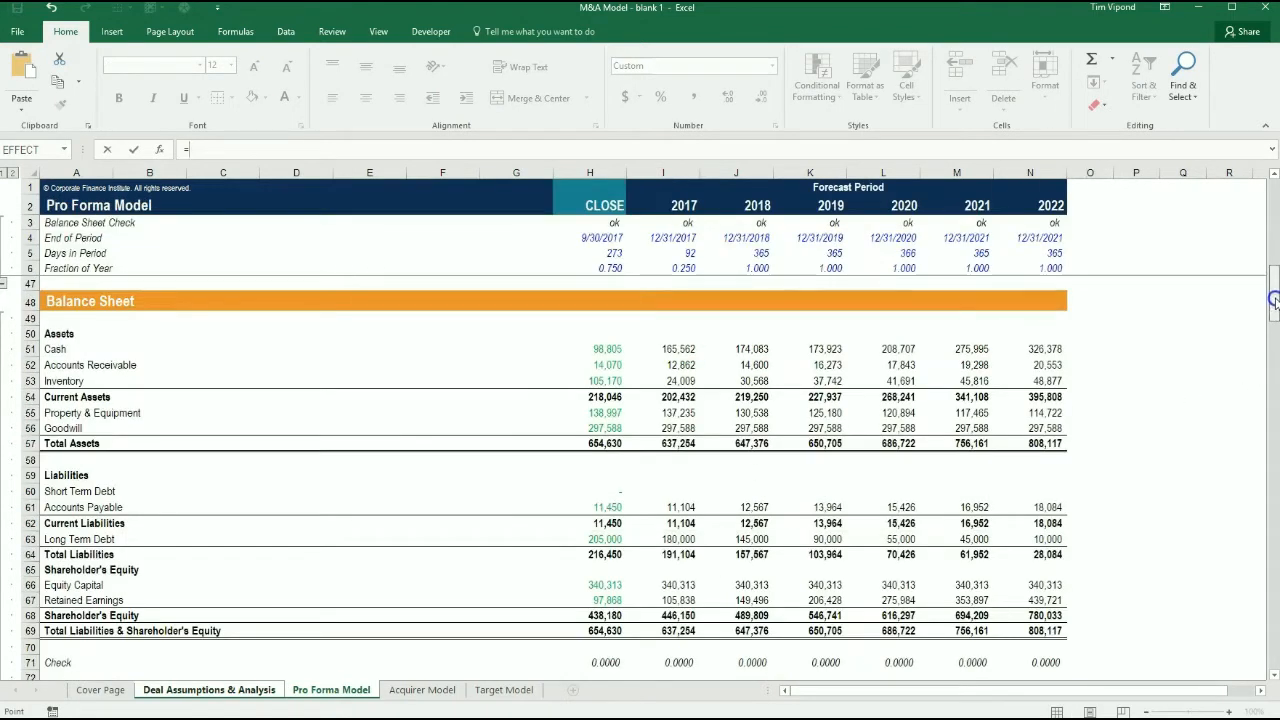
scroll(up, 3)
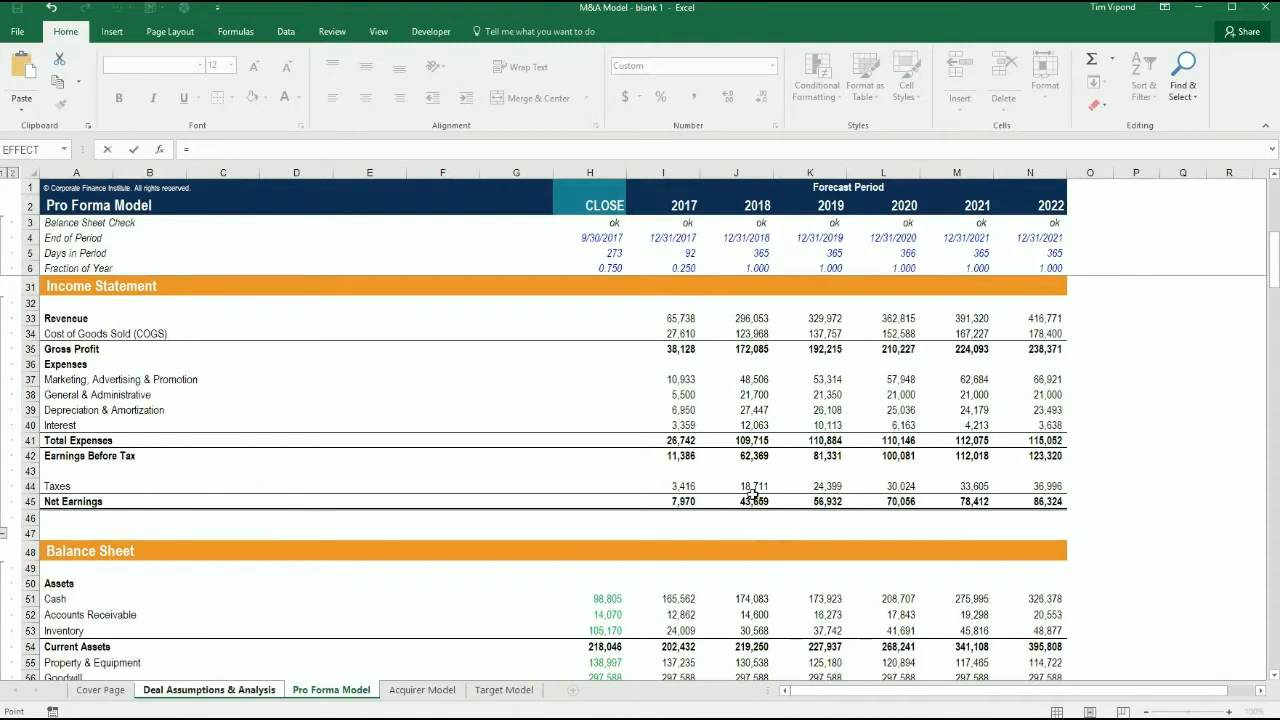
click(208, 689)
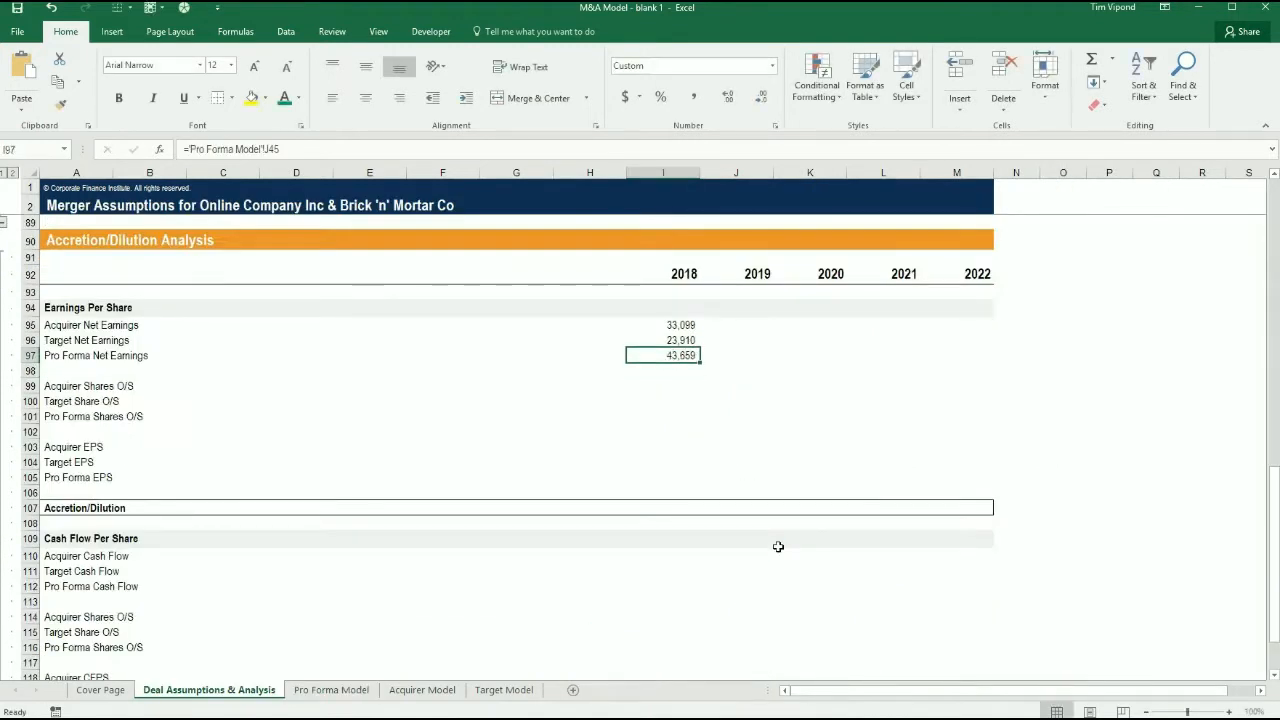
click(663, 325)
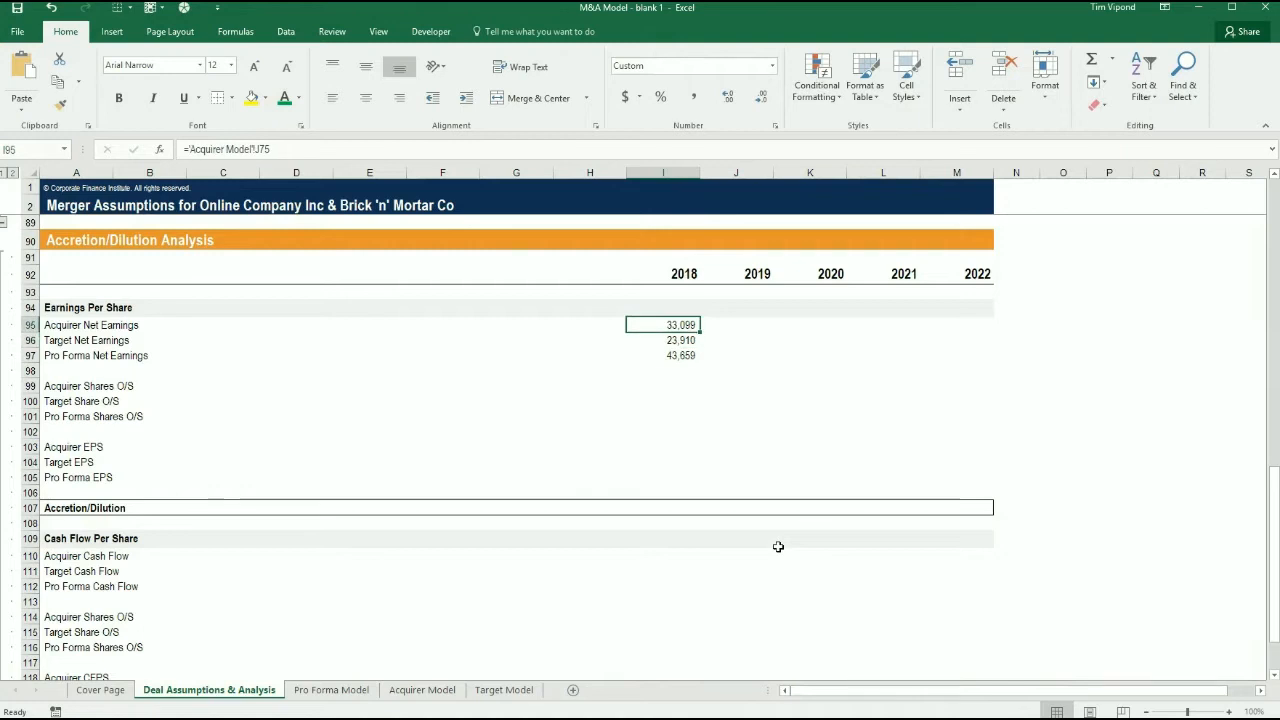
click(663, 355)
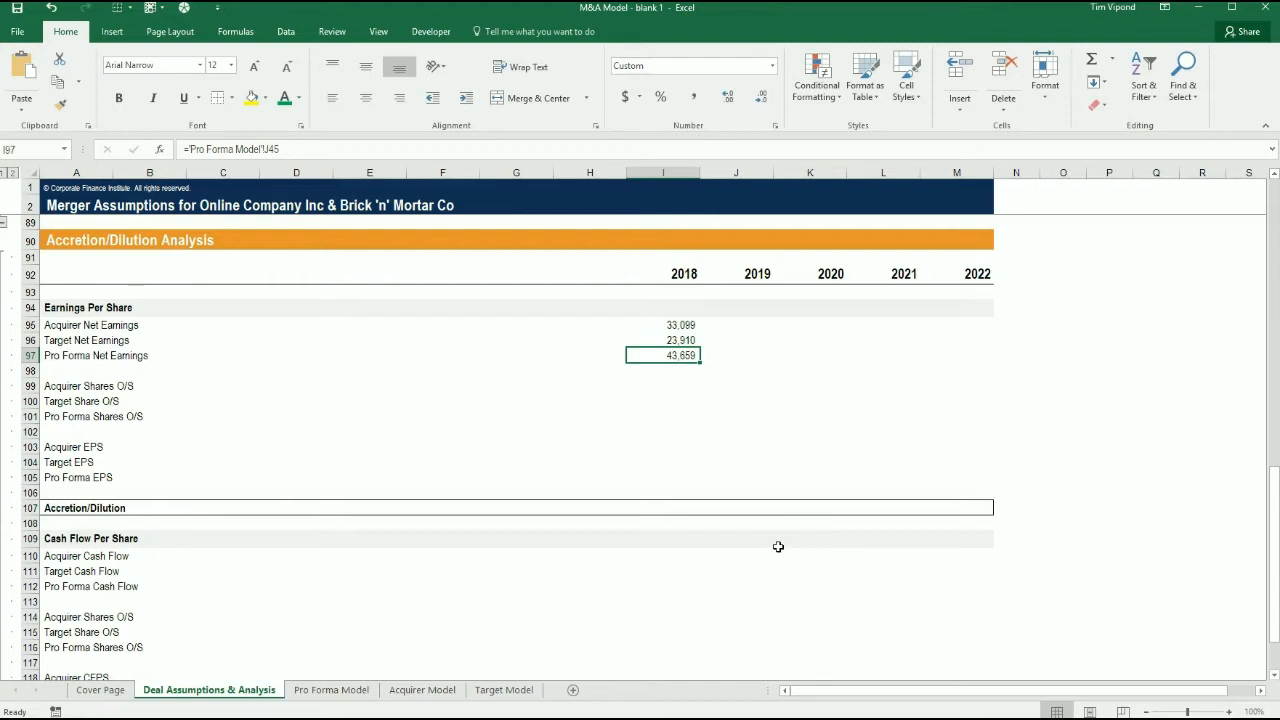
click(663, 385)
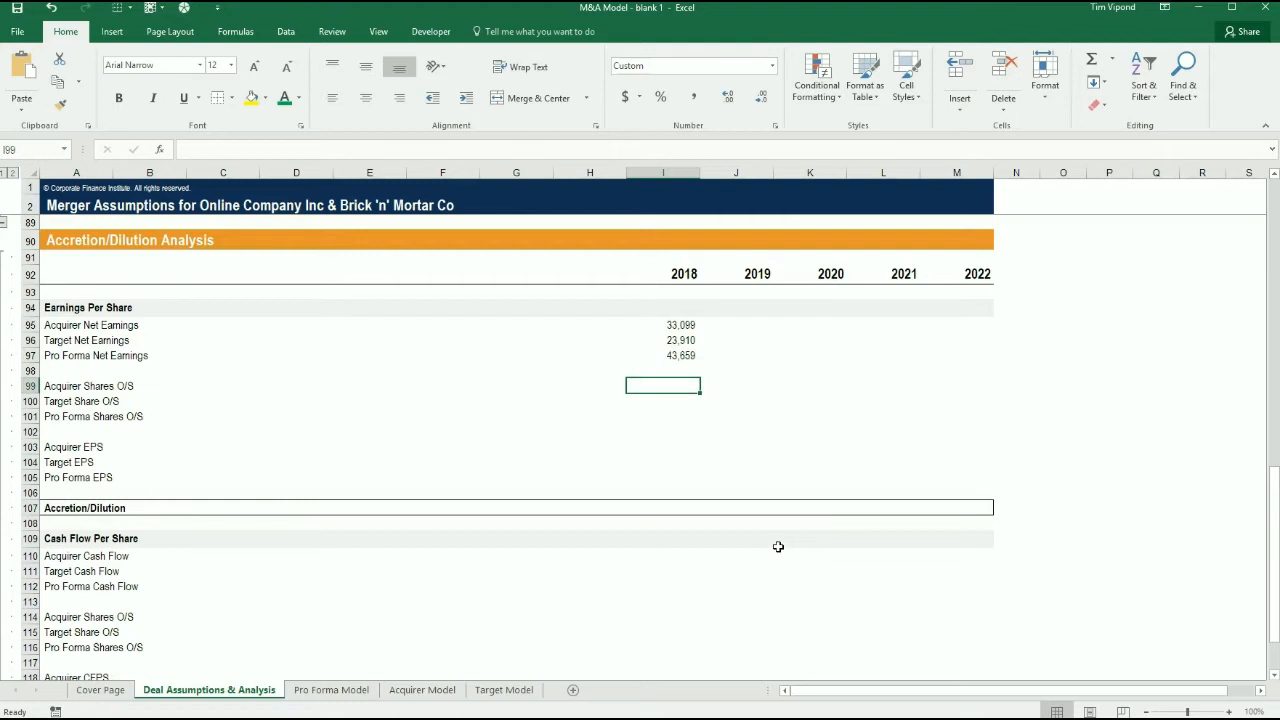
Link I99 and I100 to $D$23 and $D$24, giving 50,000 and 25,000 shares.
text(=)
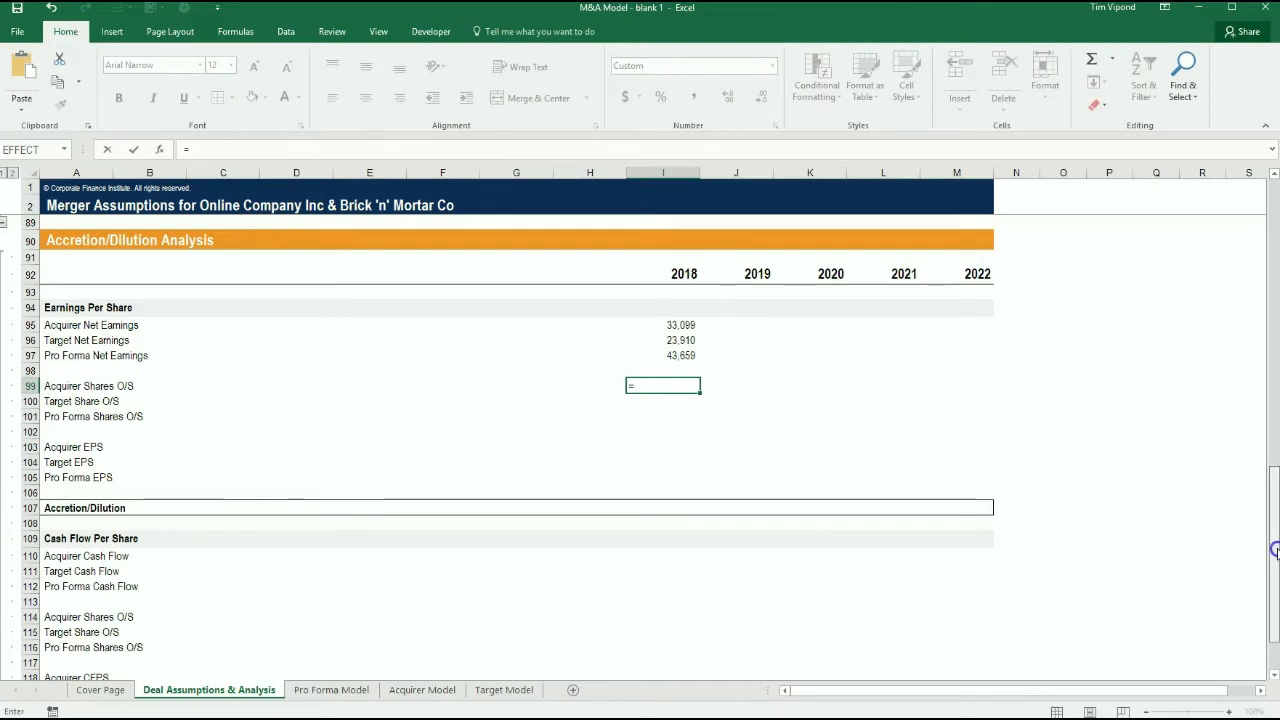
scroll(up, 3)
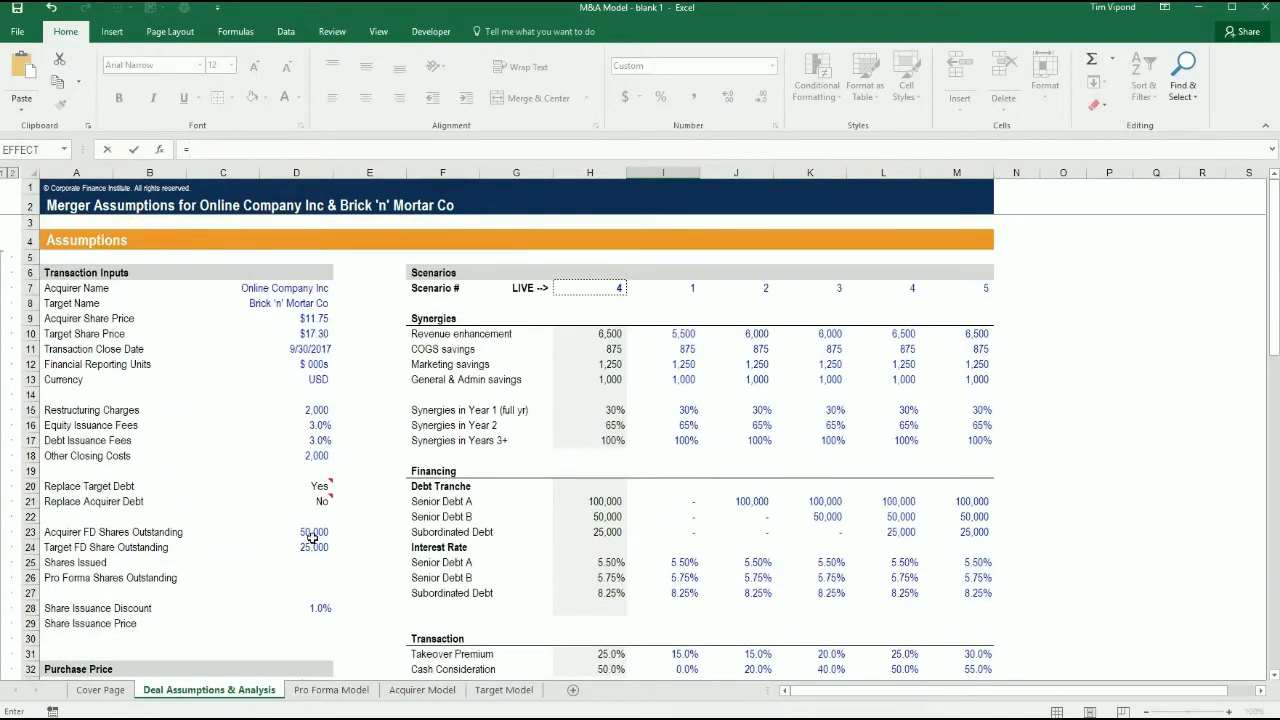
click(296, 531)
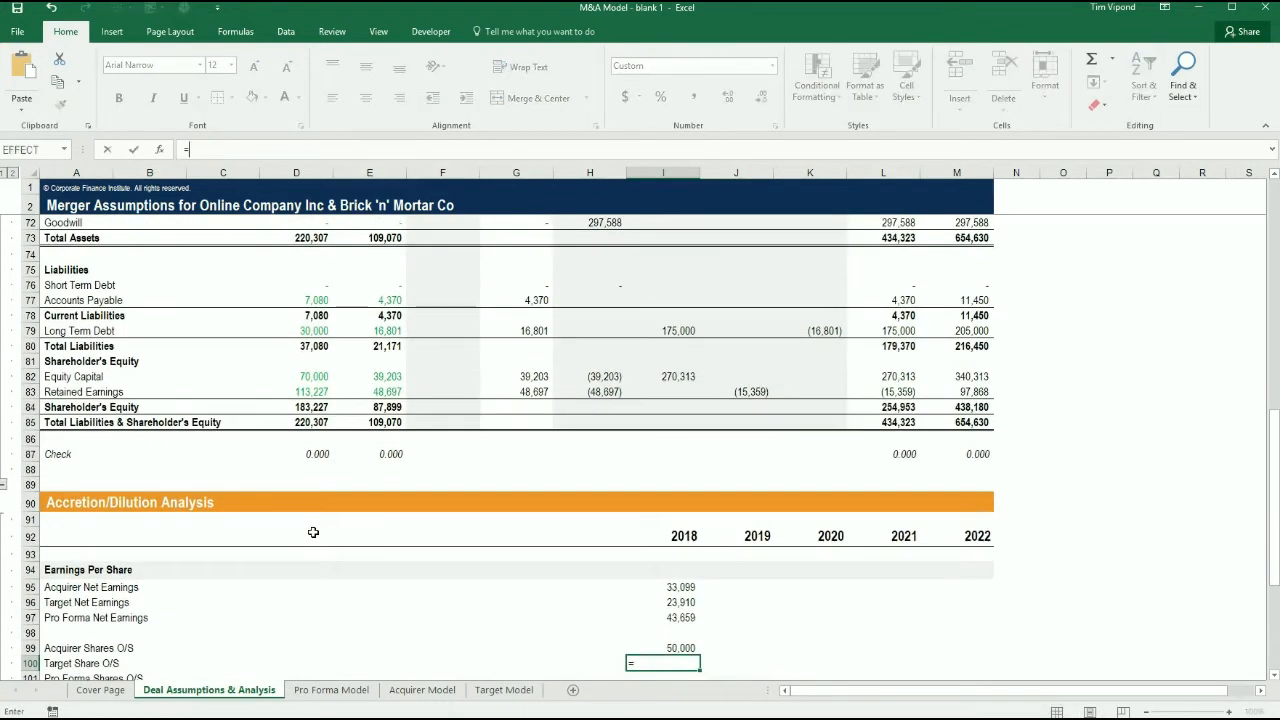
scroll(up, 3)
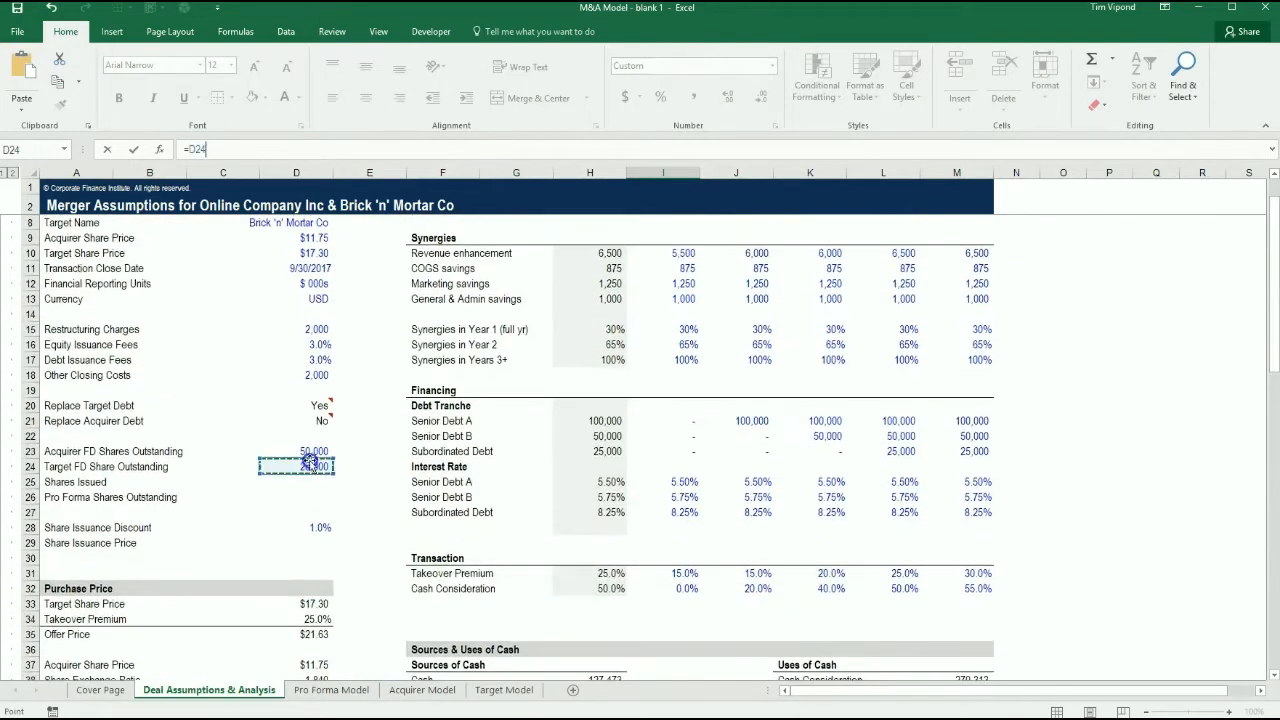
scroll(down, 3)
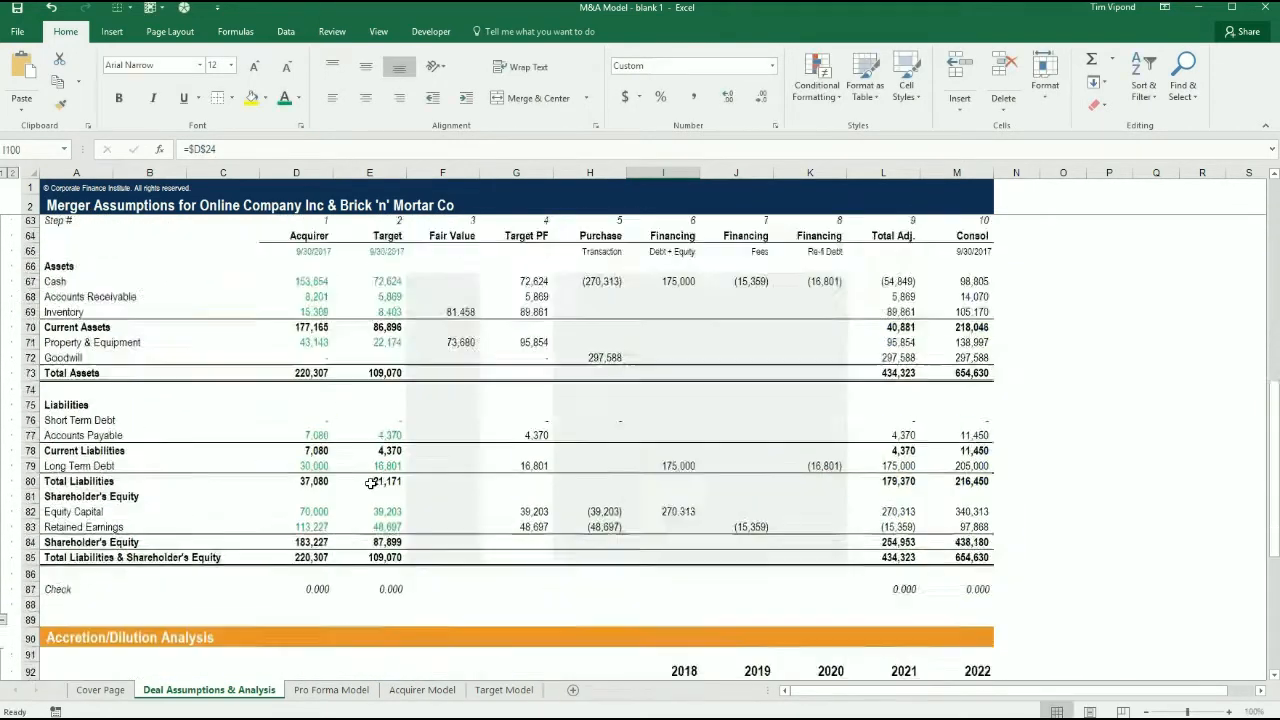
scroll(down, 3)
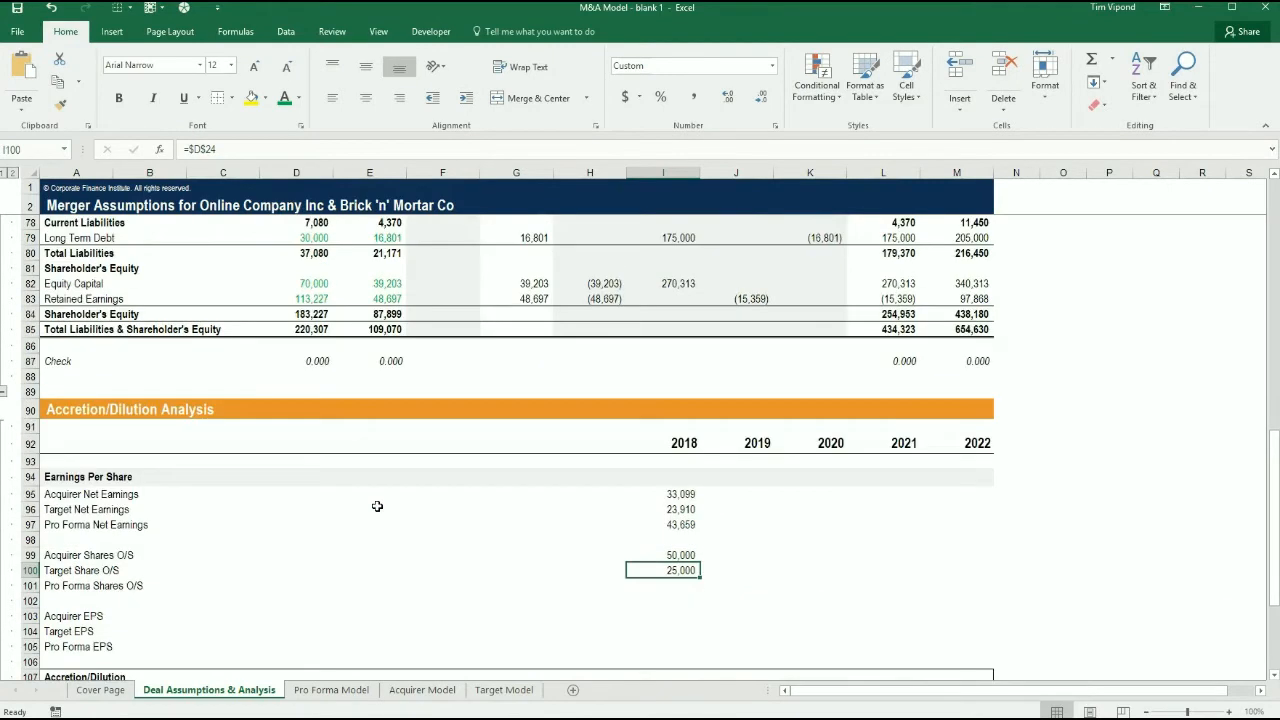
scroll(up, 3)
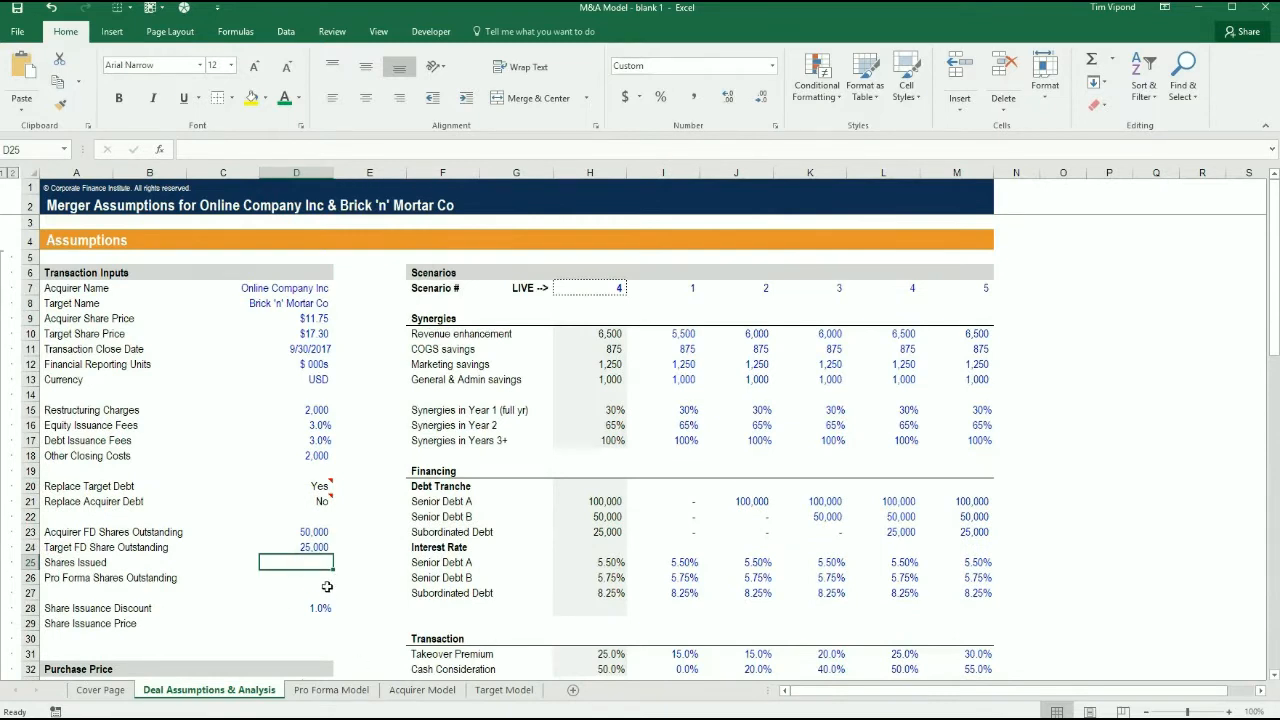
mouse_move(322, 601)
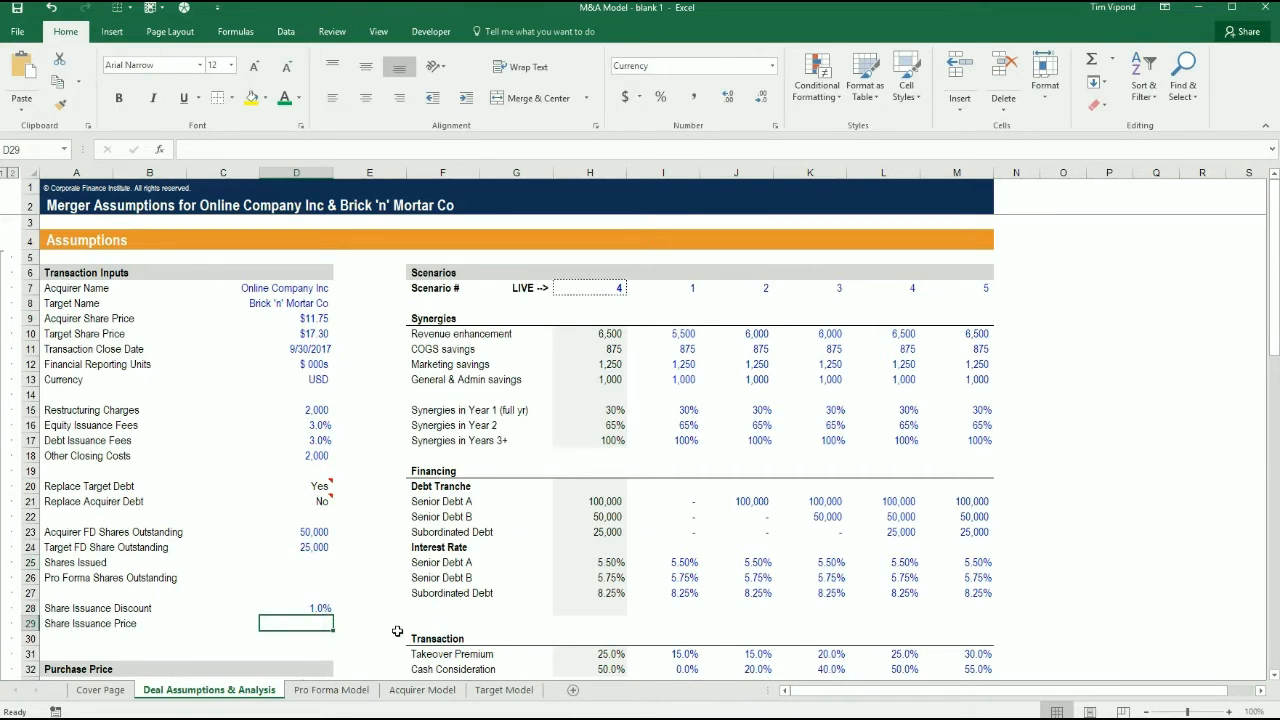
Enter =D9*(1-D28) in D29 for a $11.63 share issuance price.
text(=D20)
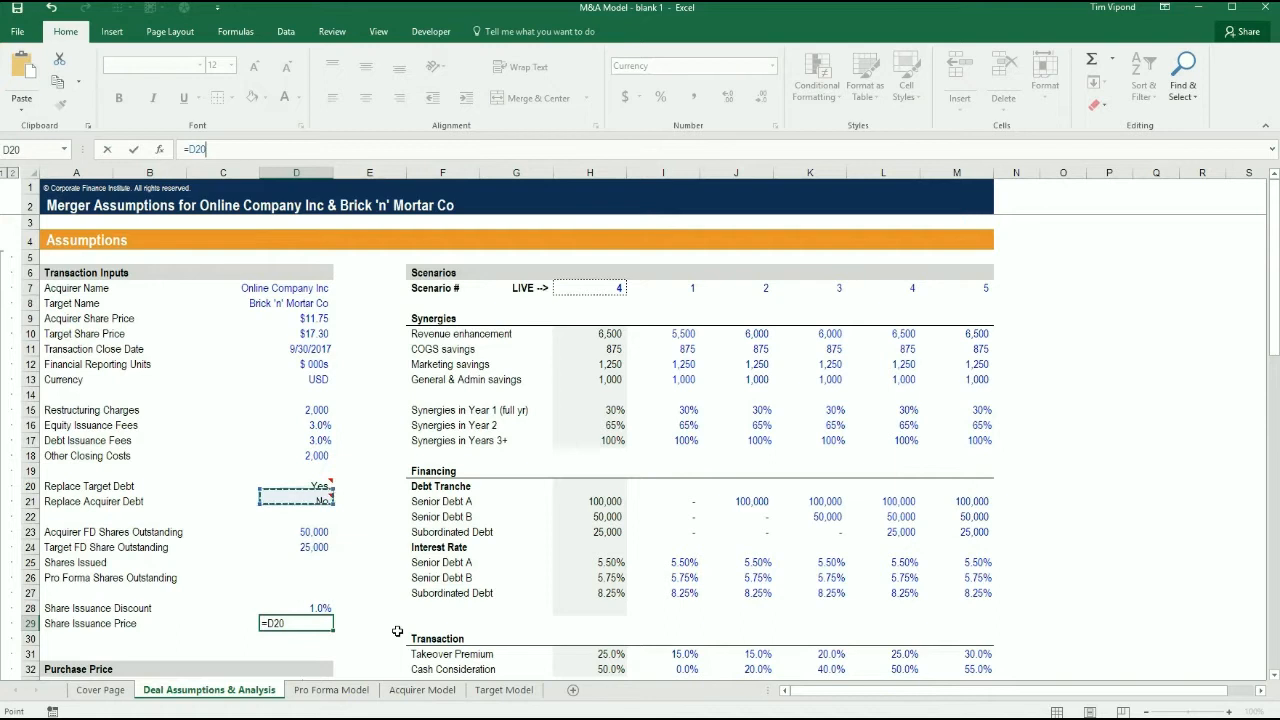
click(296, 349)
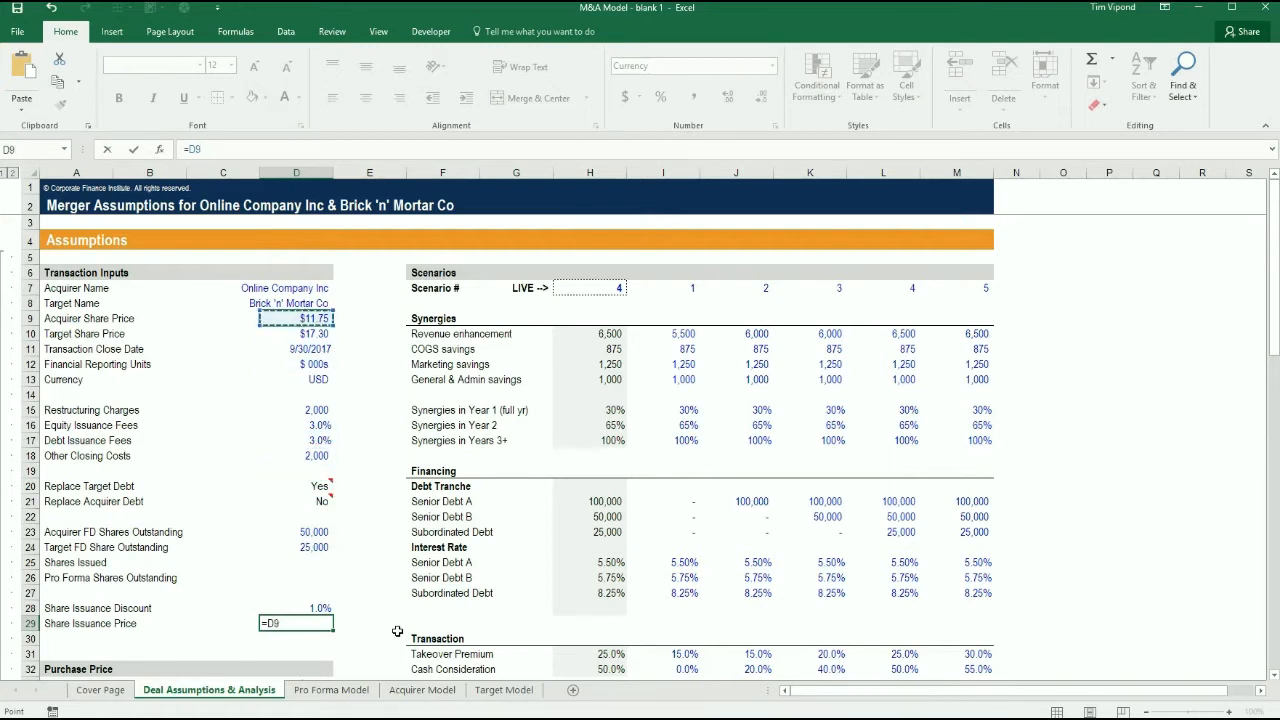
text(*(1-)
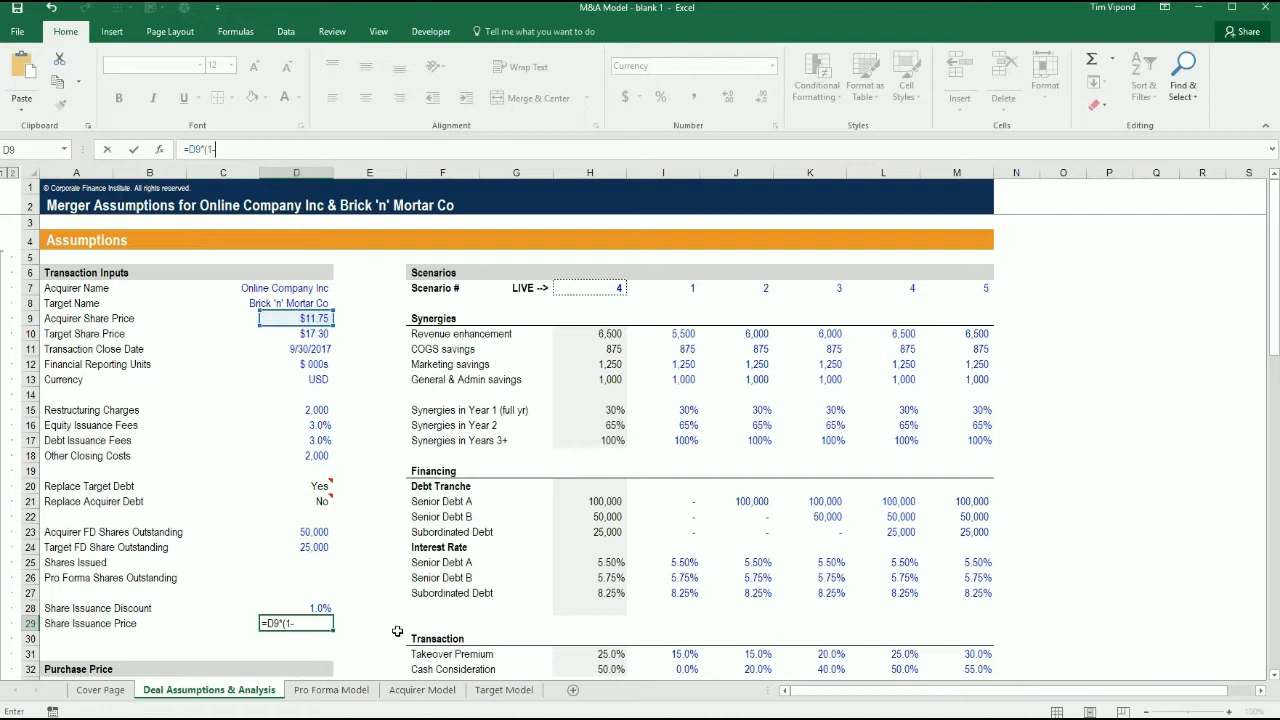
click(296, 608)
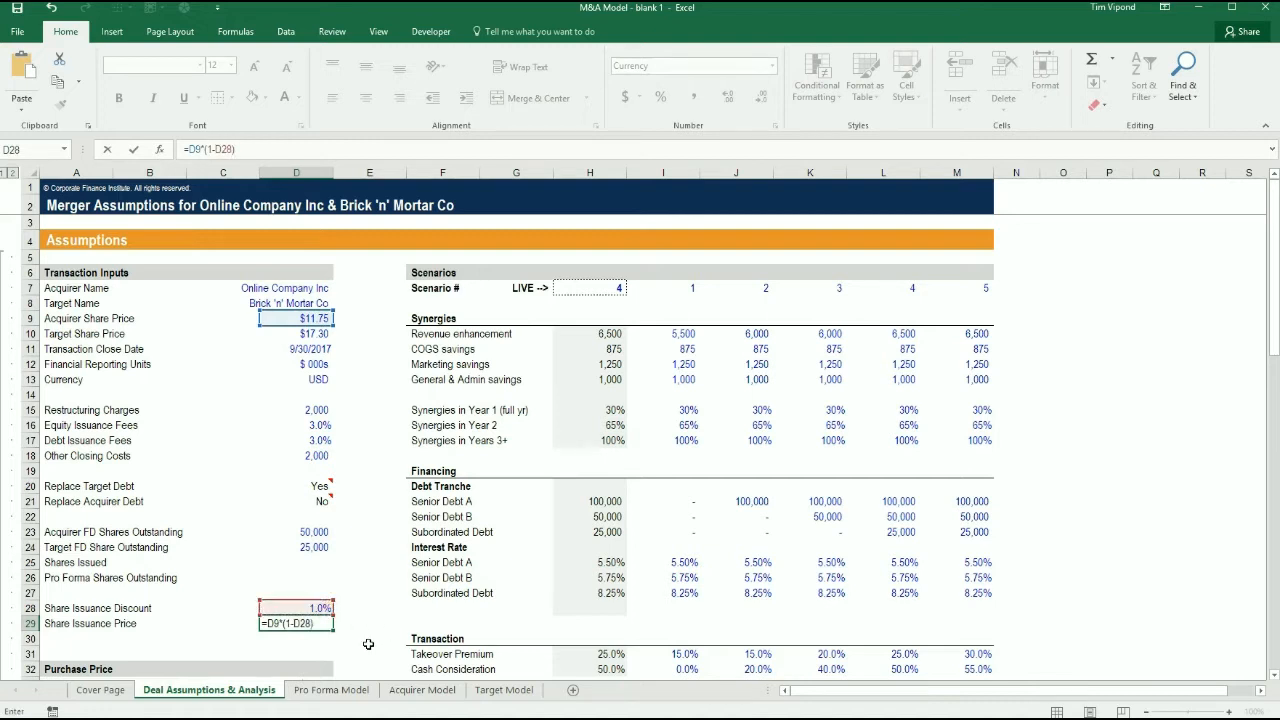
key(Return)
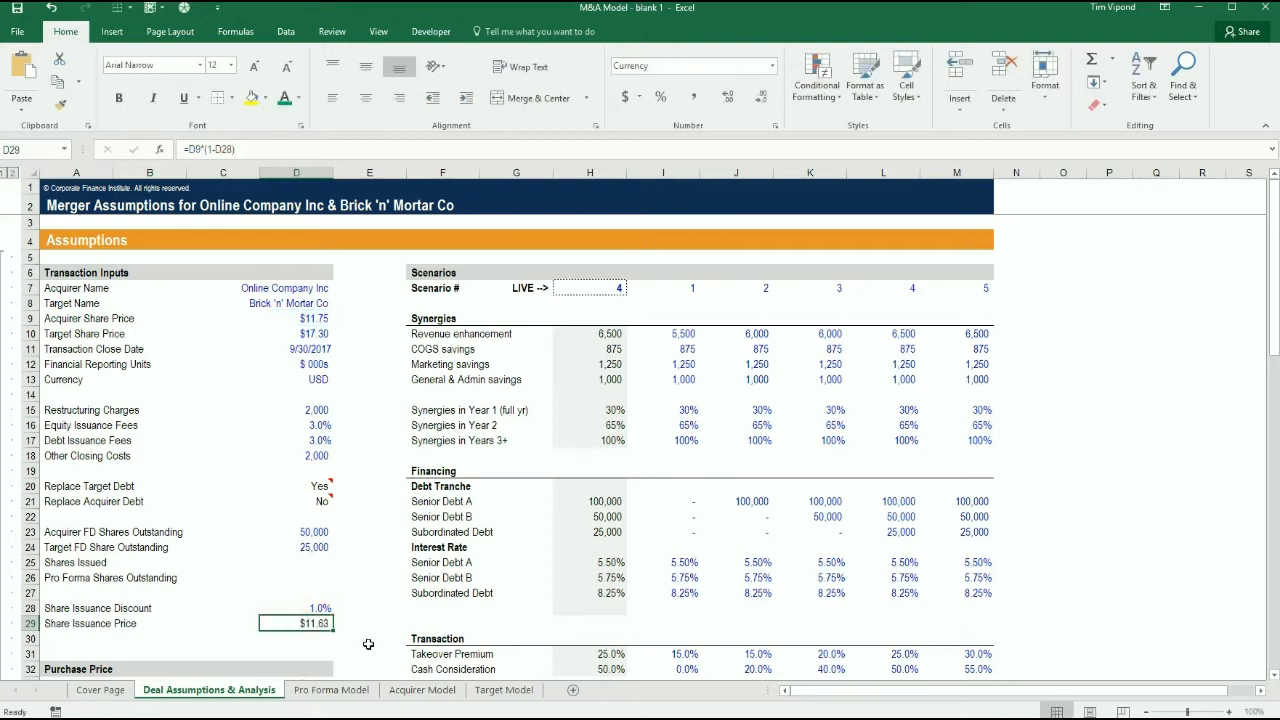
click(296, 608)
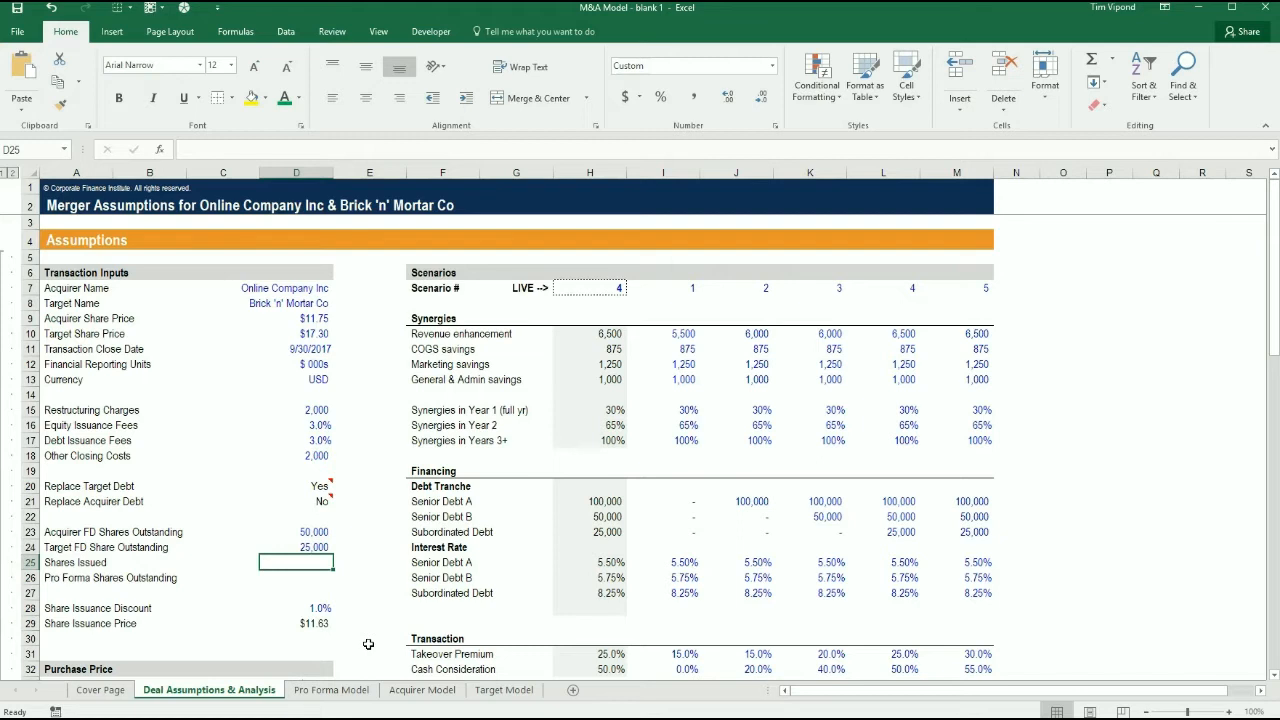
Enter =M39/D29 in D25 so shares issued read 23,238.
text(=)
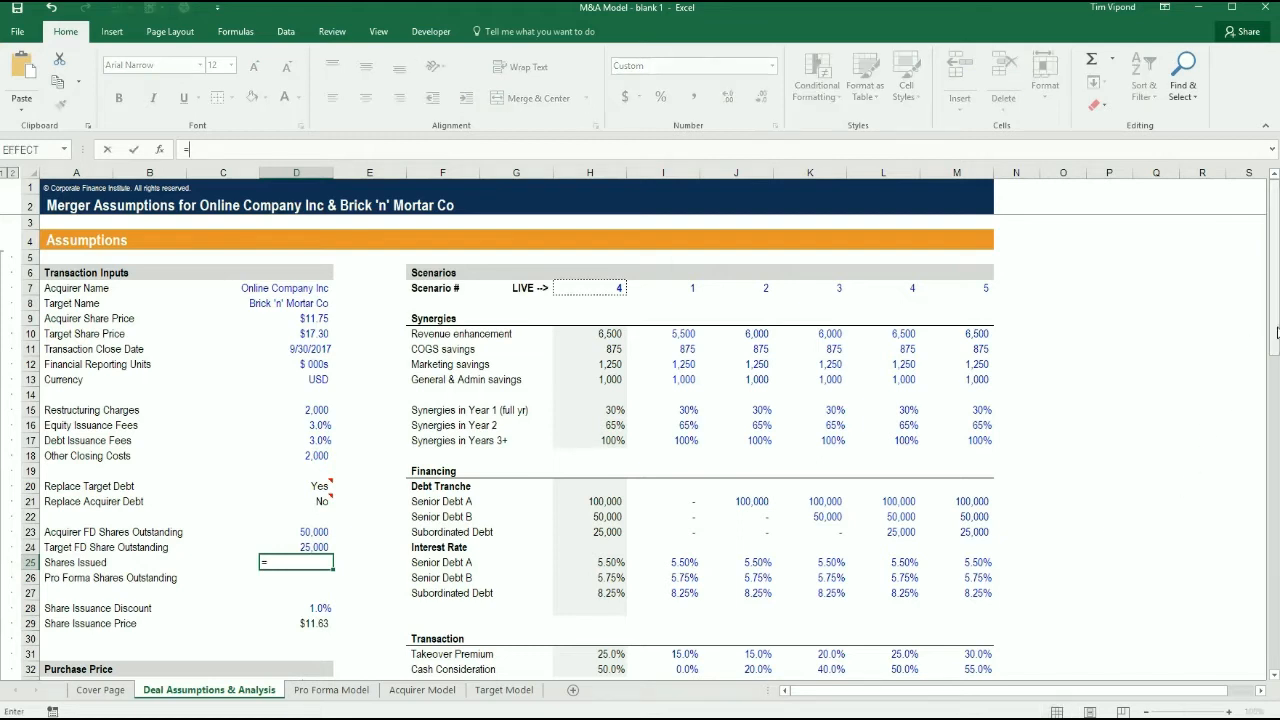
scroll(down, 3)
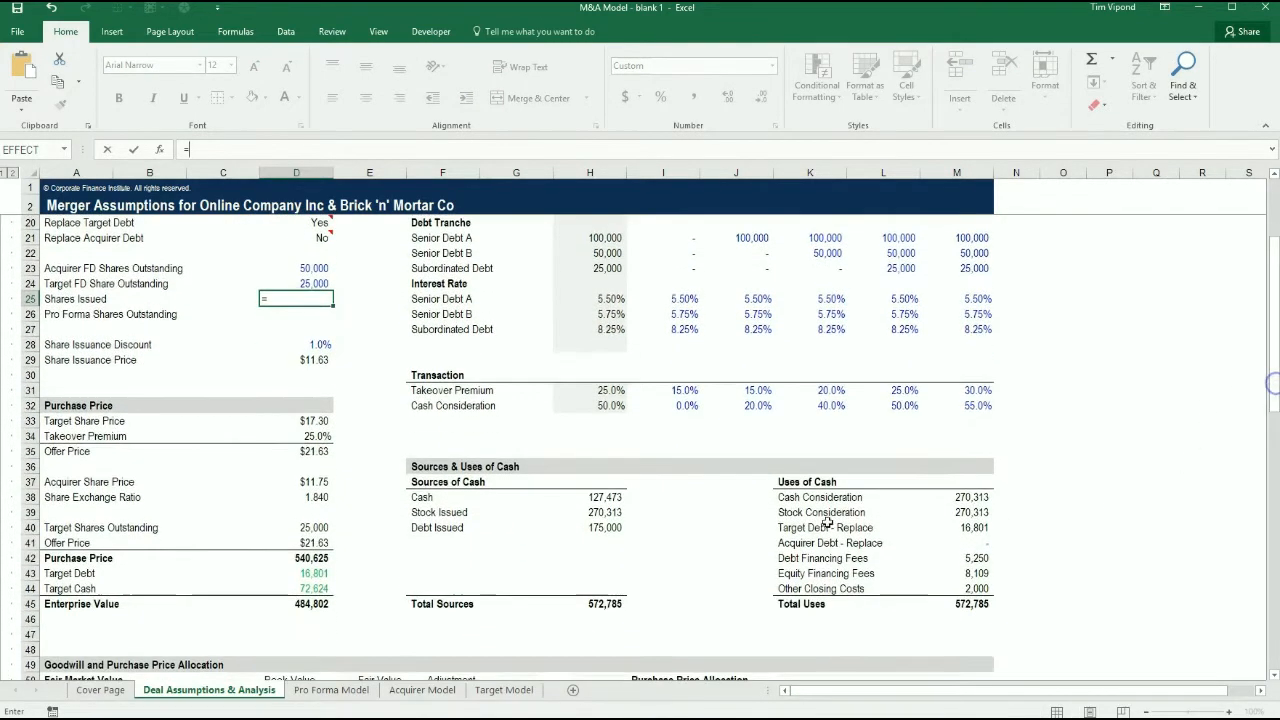
click(956, 512)
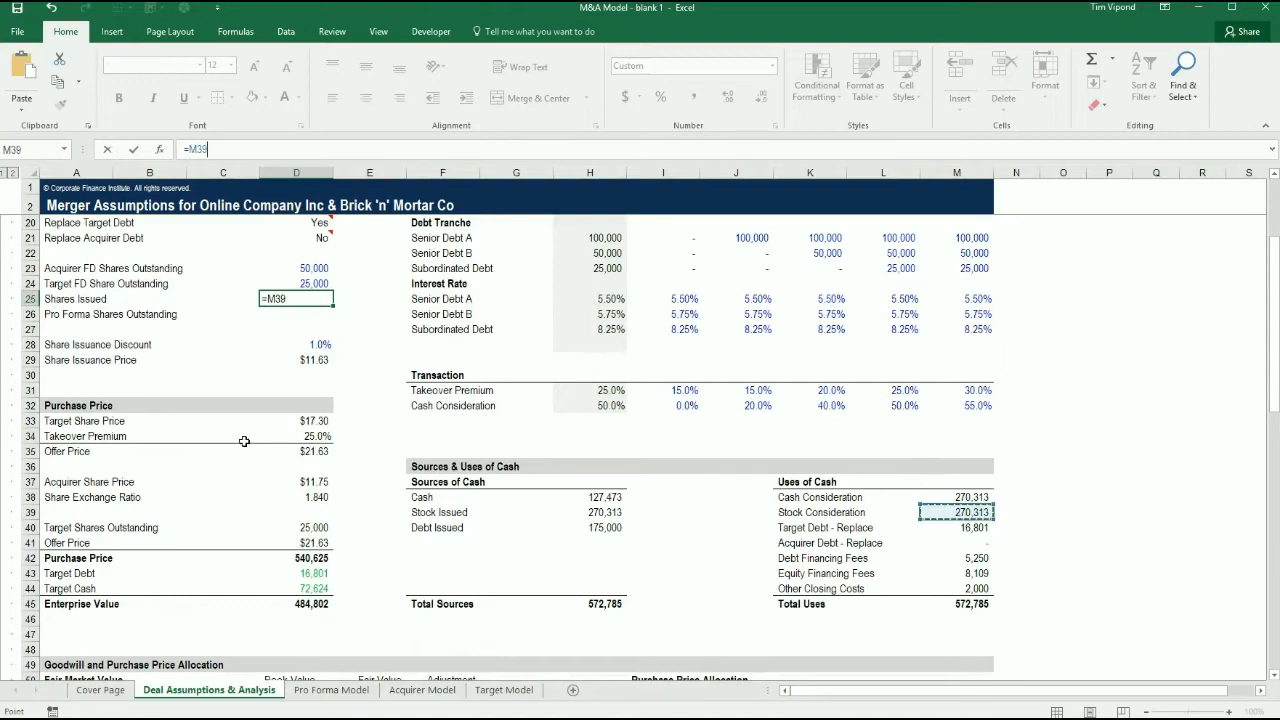
click(296, 359)
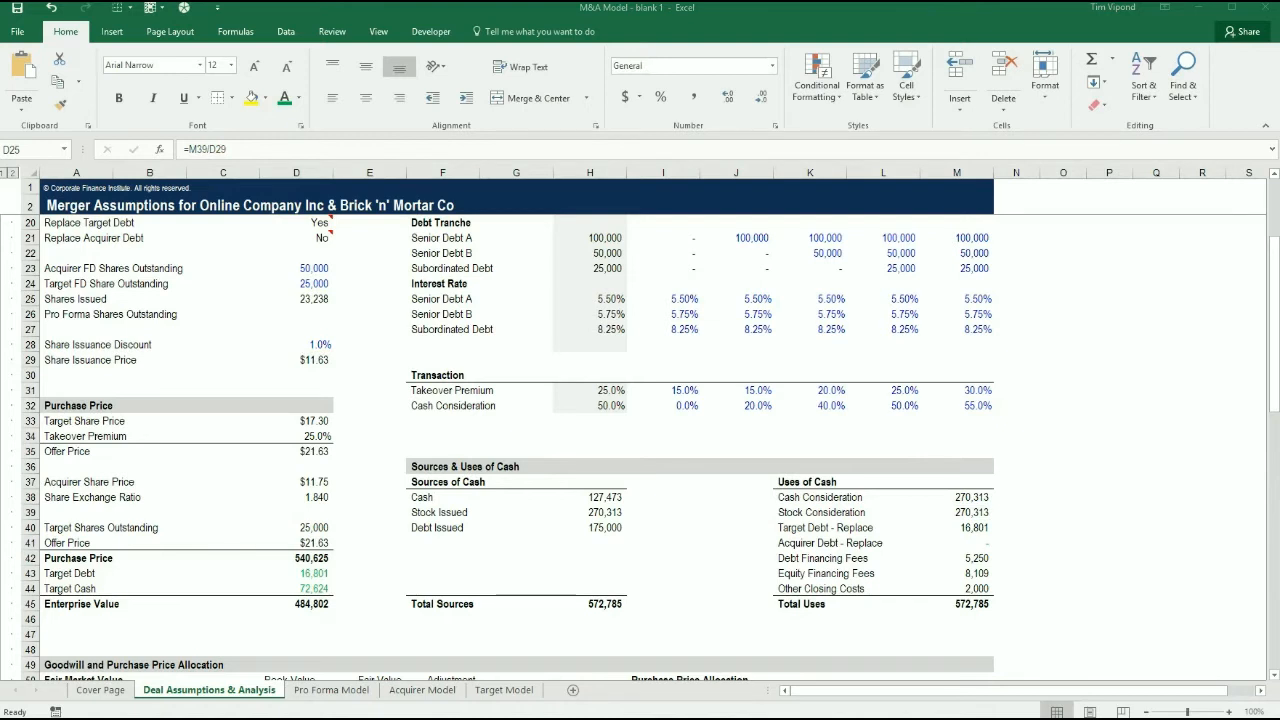
mouse_move(325, 329)
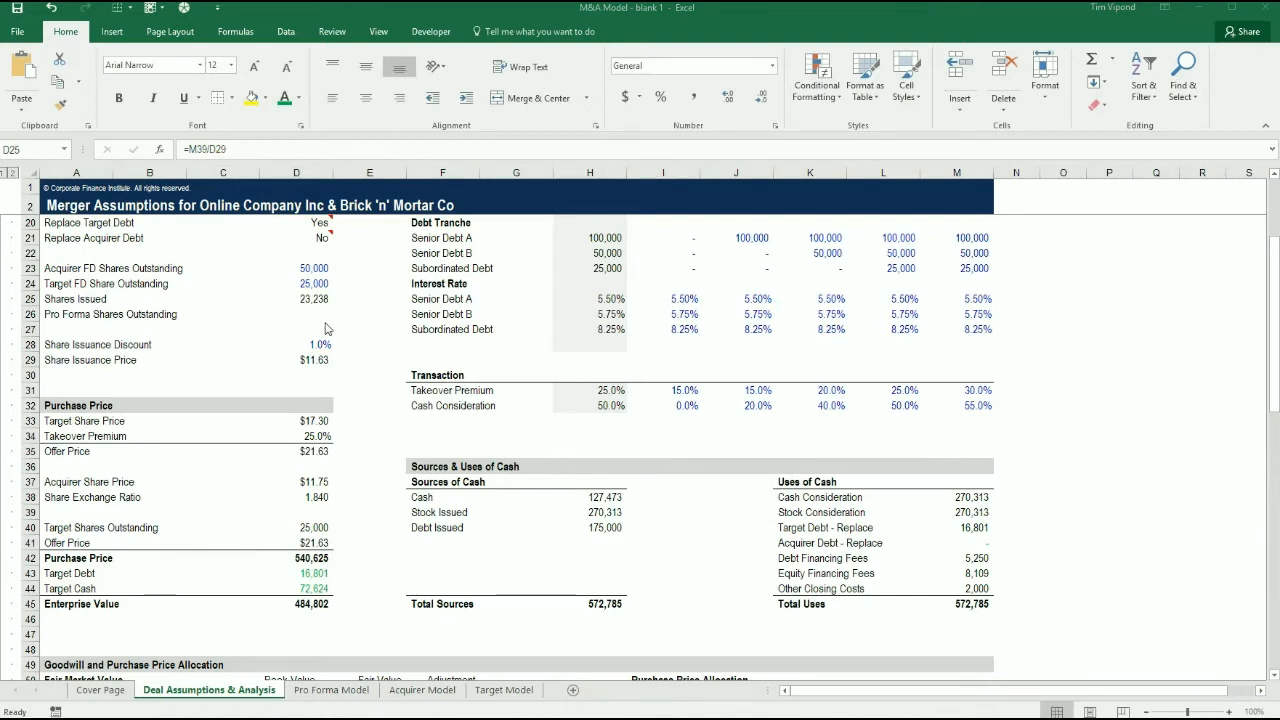
Enter =D23+D25 in D26, giving 73,238 pro forma shares outstanding.
click(296, 314)
text(=D23+D25)
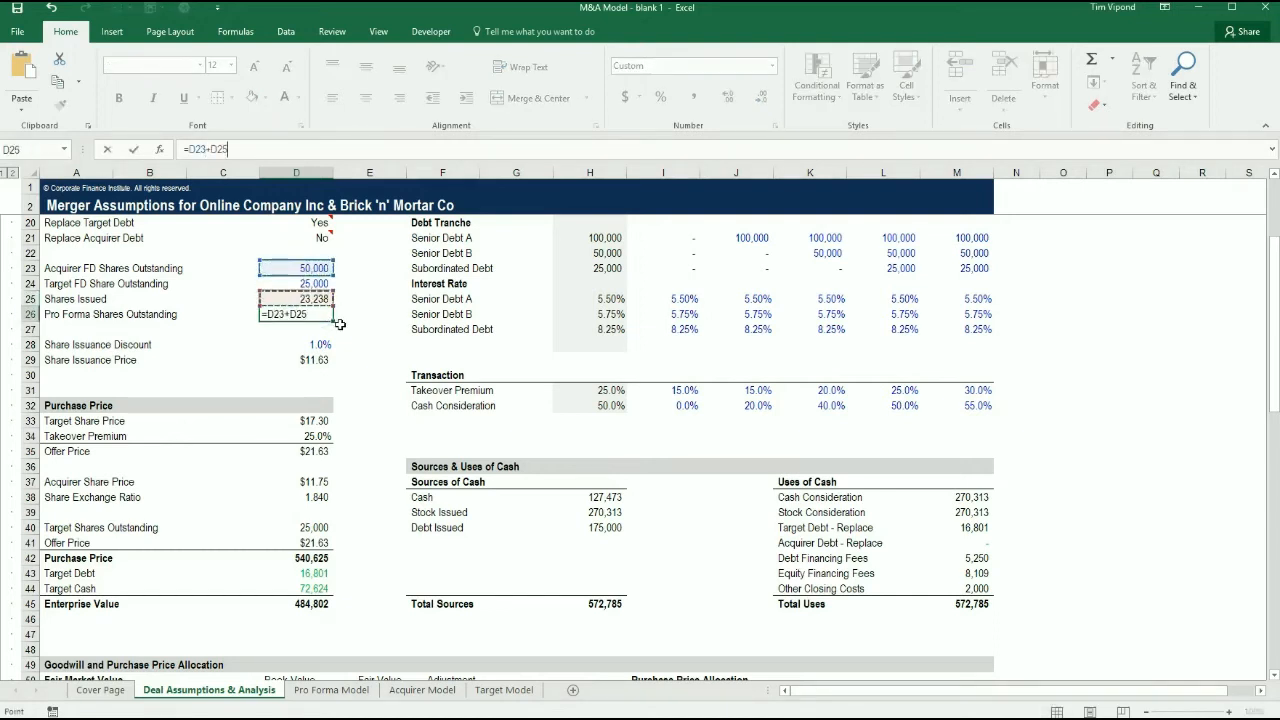
key(Return)
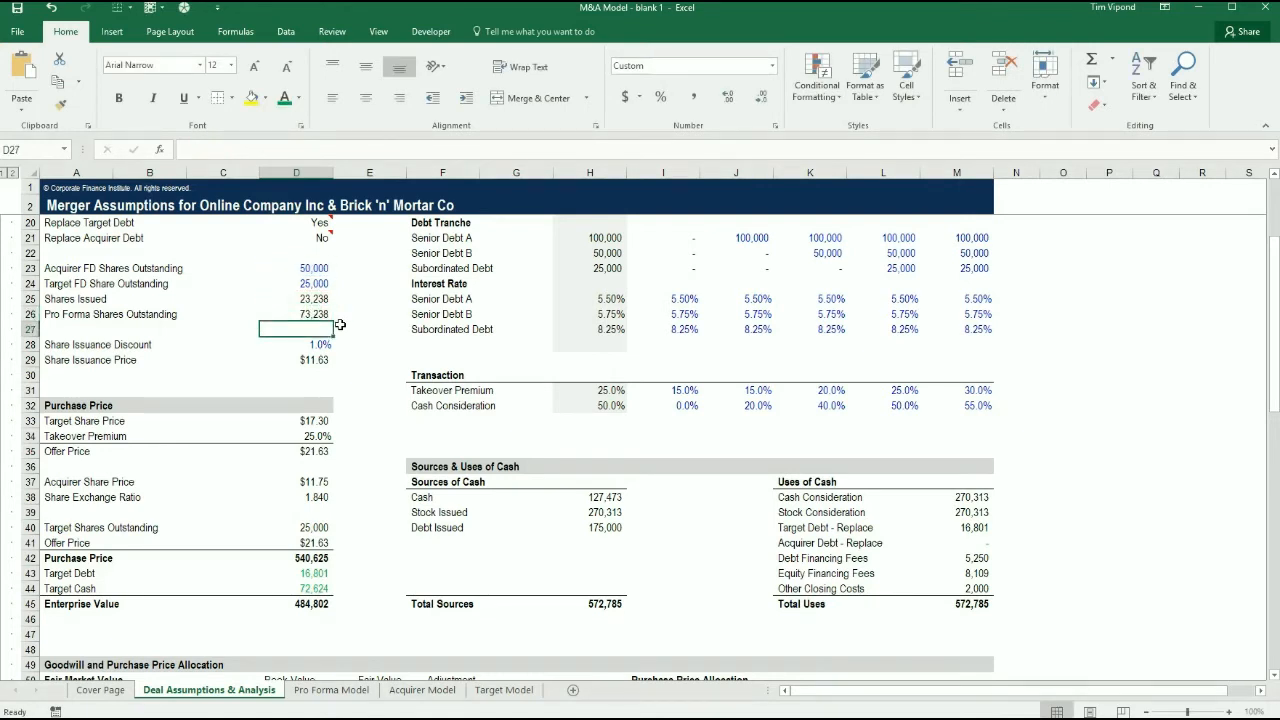
scroll(down, 3)
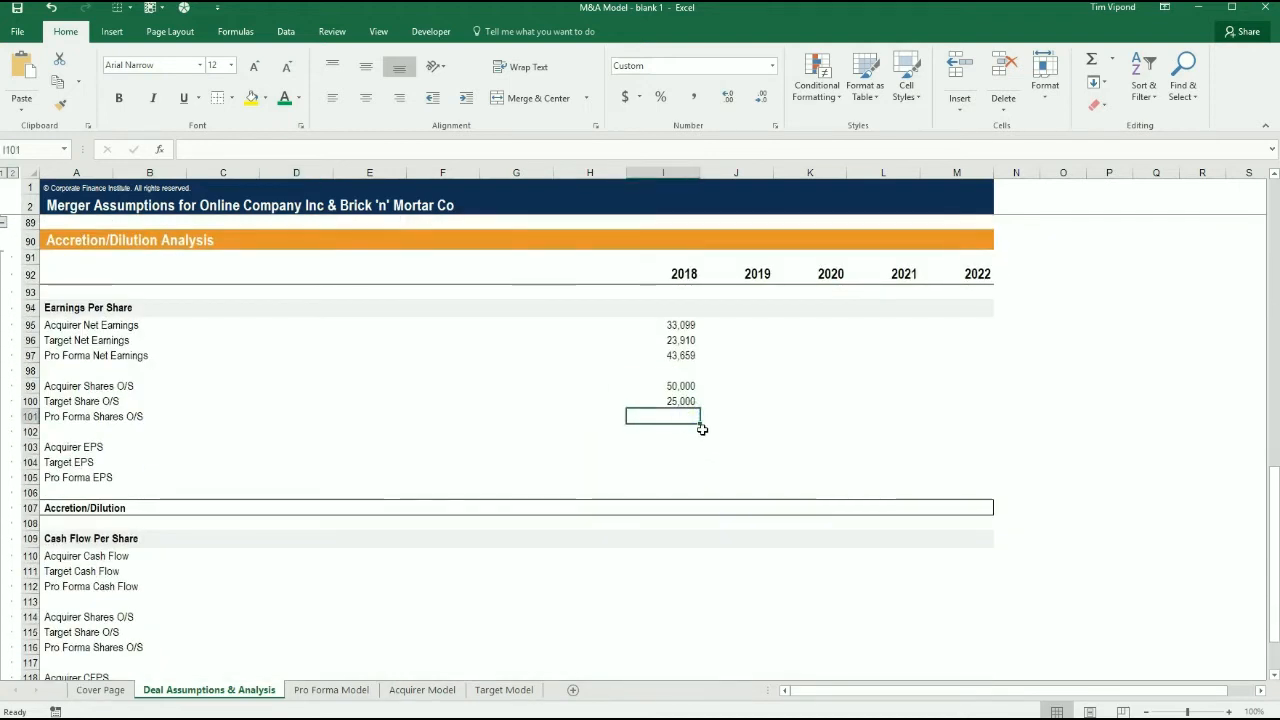
Link 2018 Pro Forma Shares O/S in I101 to $D$26 (73,238).
text(=)
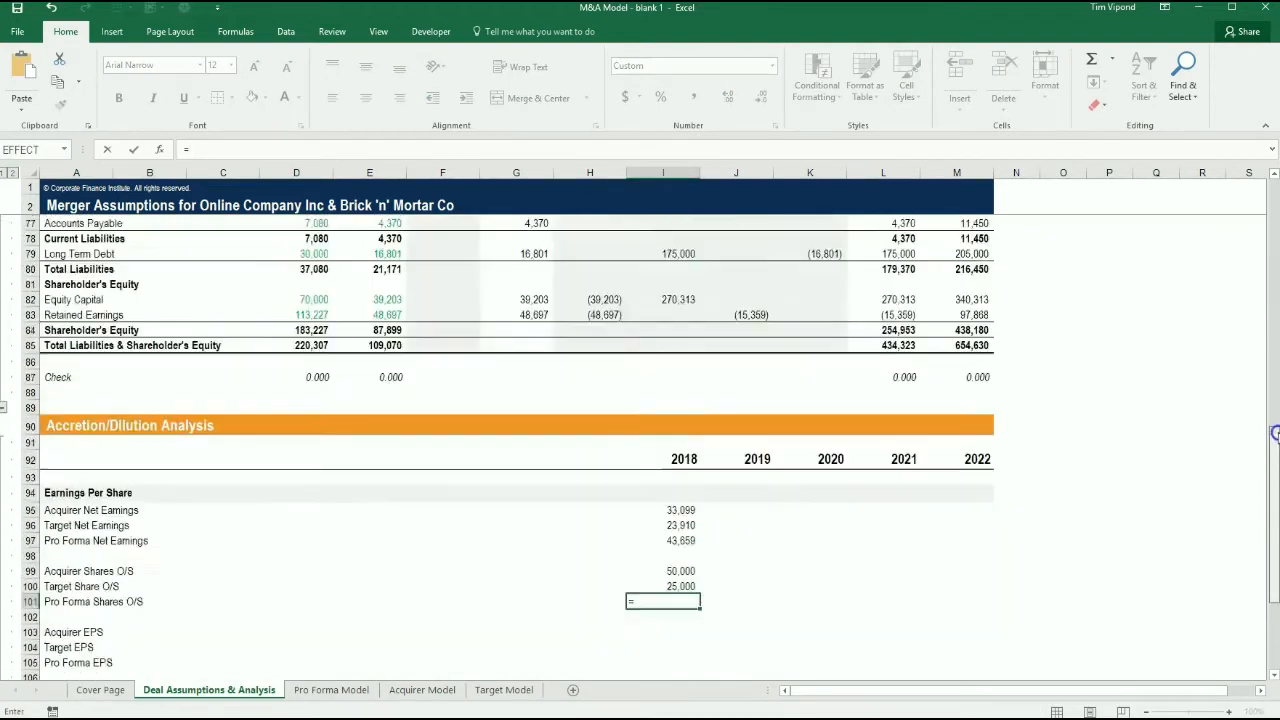
scroll(up, 3)
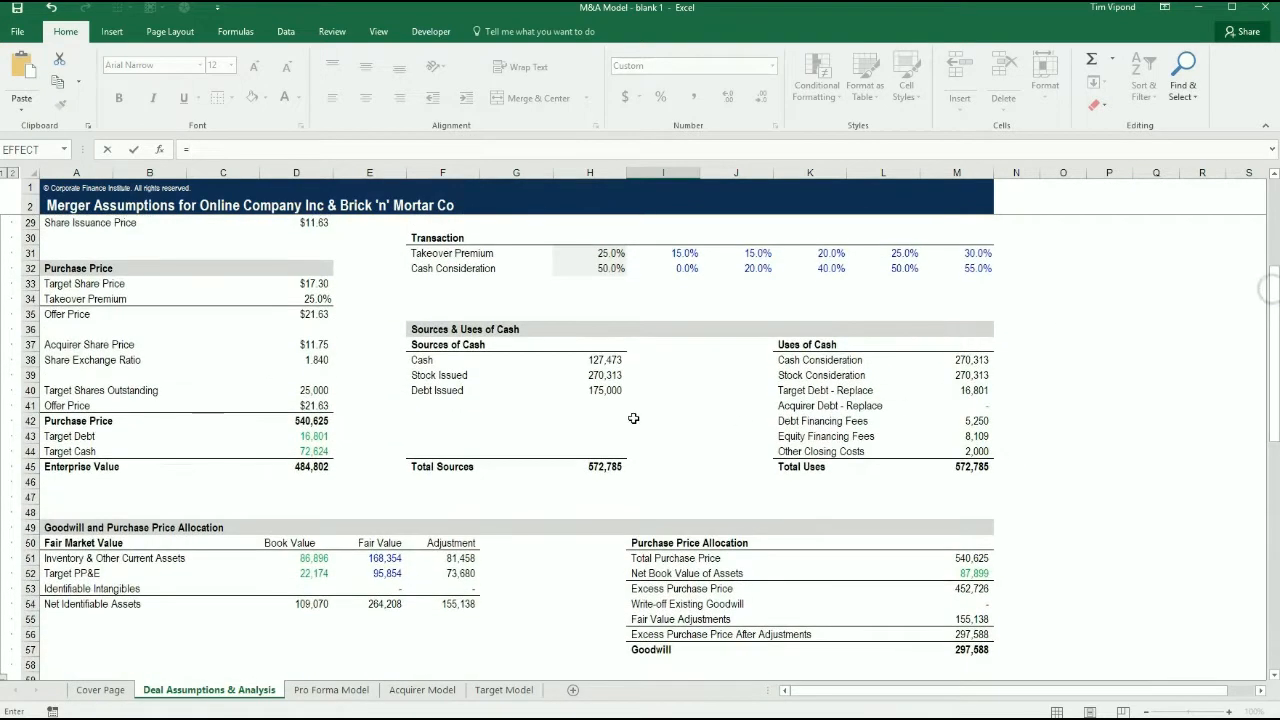
scroll(up, 3)
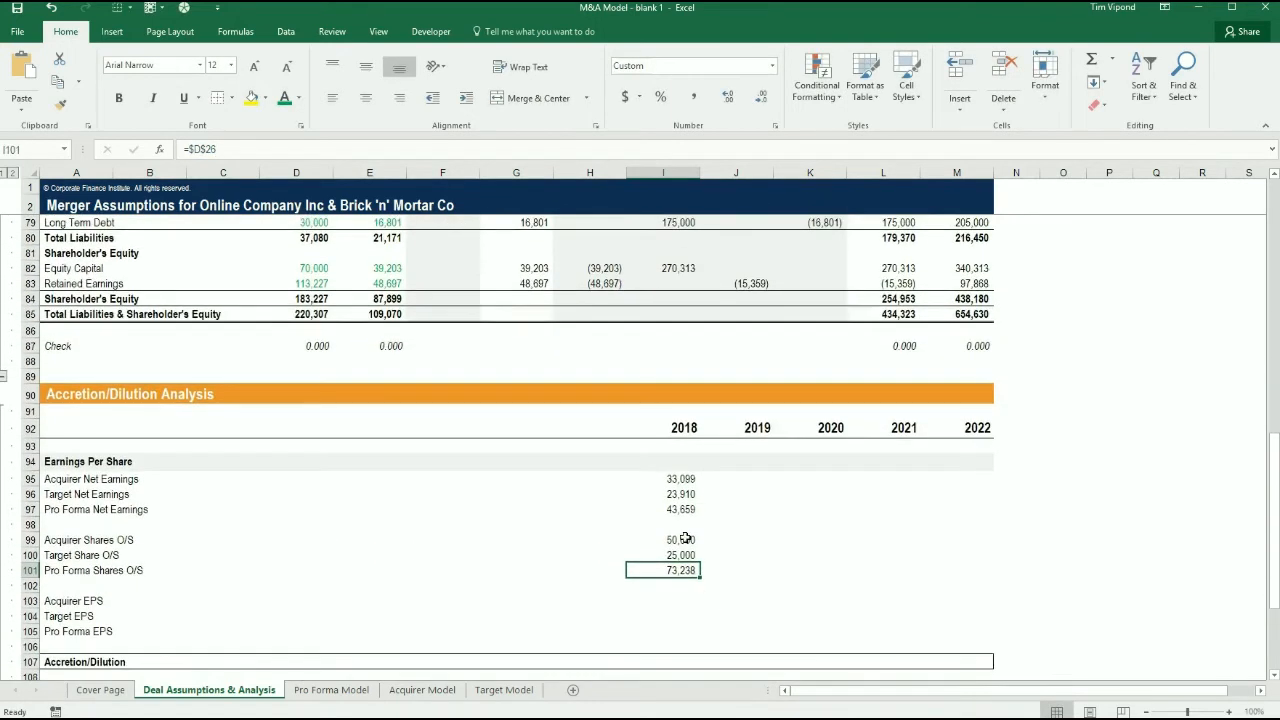
Check the I95, I97 and I101 links and select the share rows I99:M101.
click(663, 478)
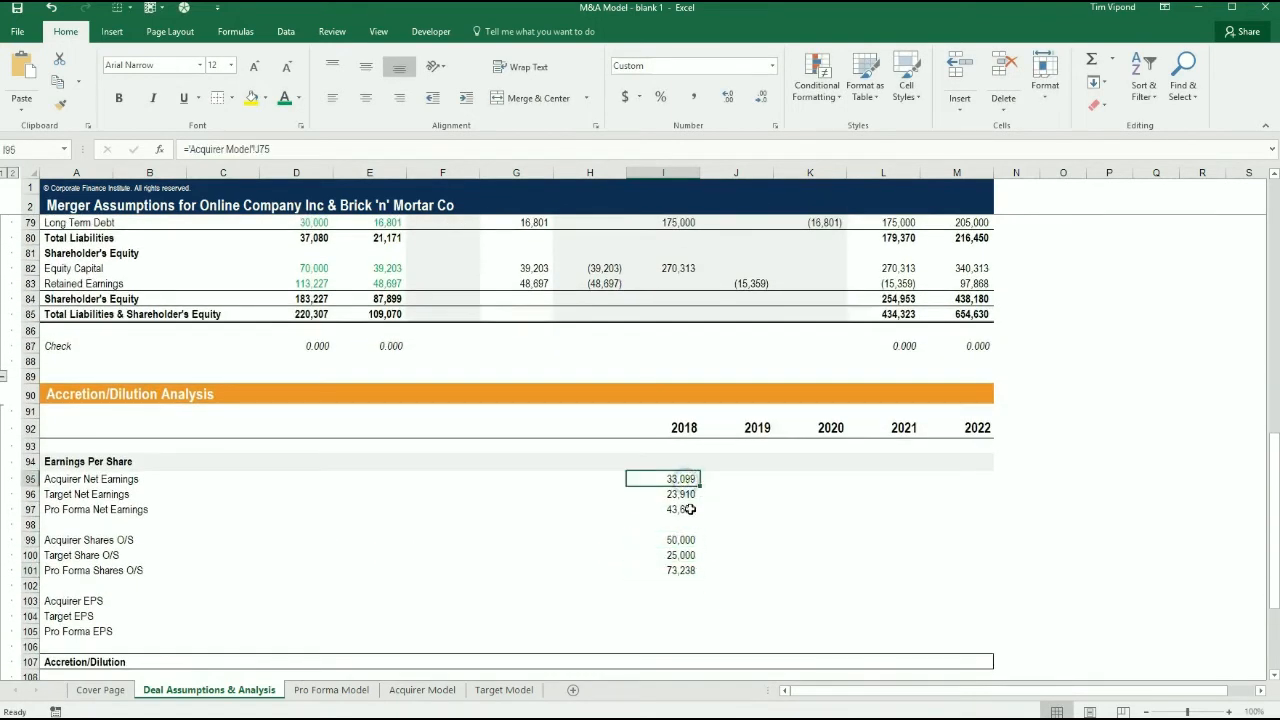
click(663, 509)
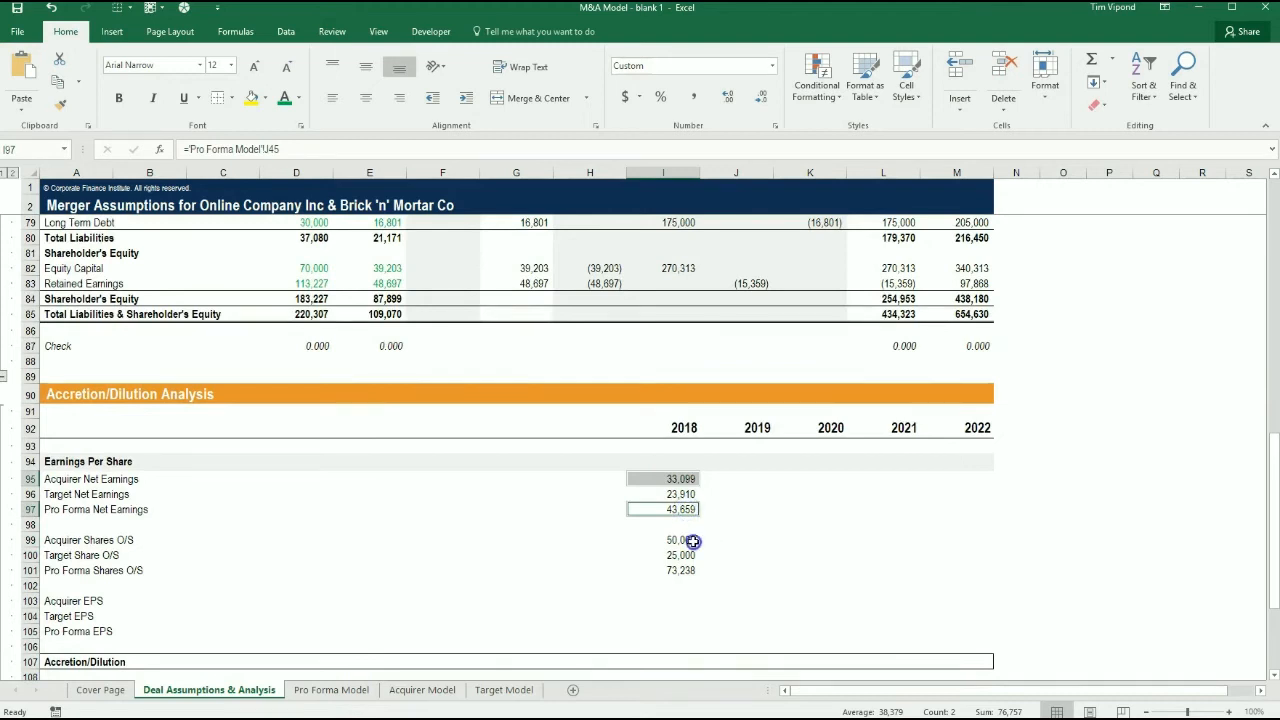
click(662, 570)
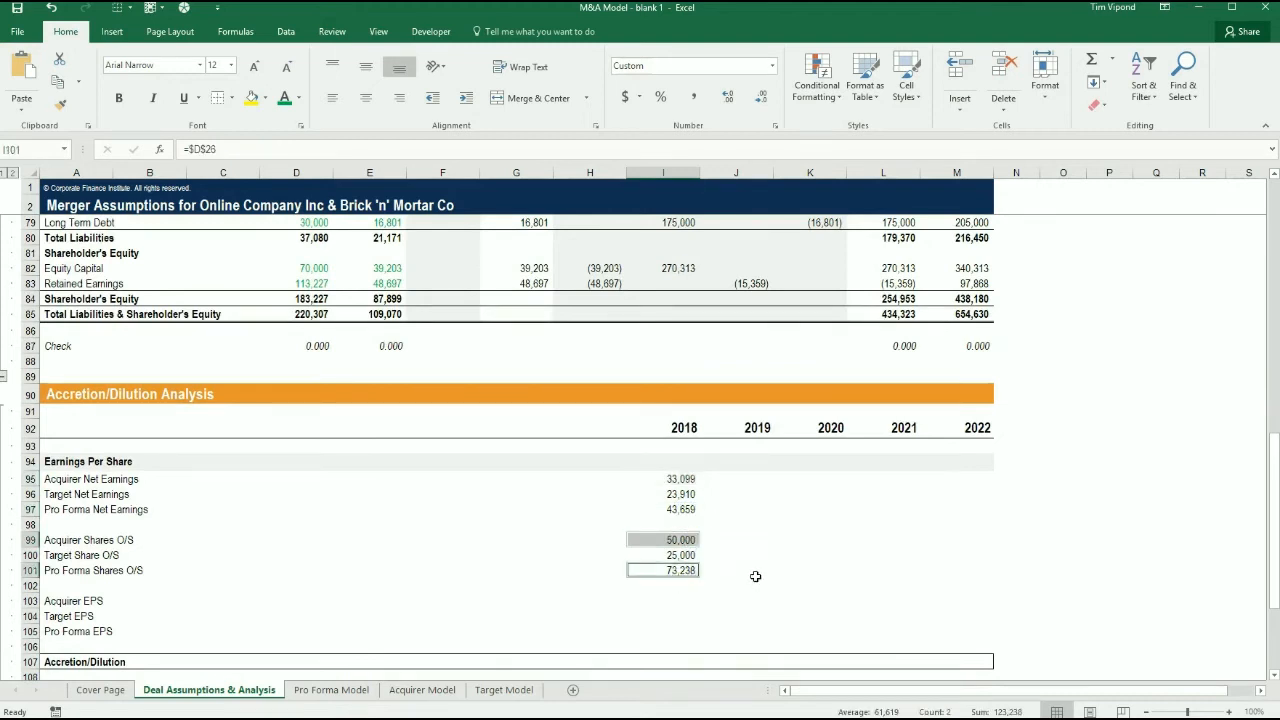
drag(662, 540, 966, 570)
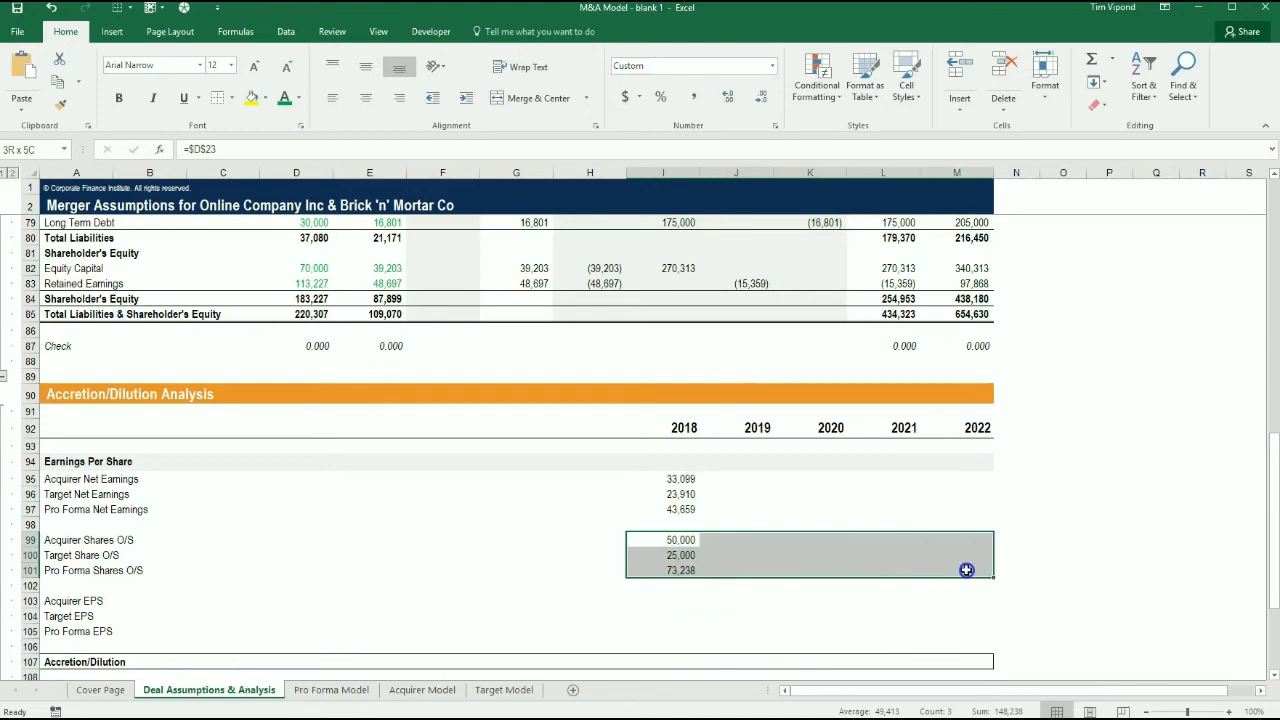
click(663, 631)
text(=I95/I99)
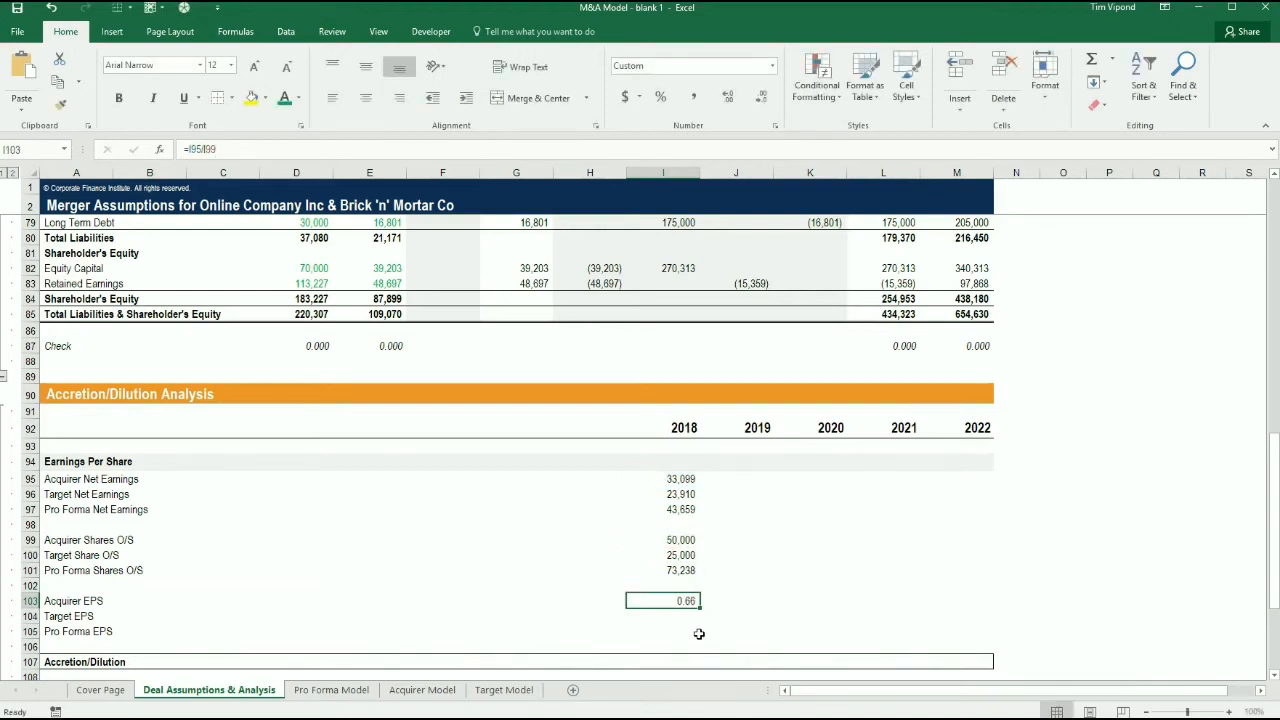
Fill the EPS formula down to I105, giving target EPS 0.96 and pro forma EPS 0.60.
drag(663, 600, 663, 631)
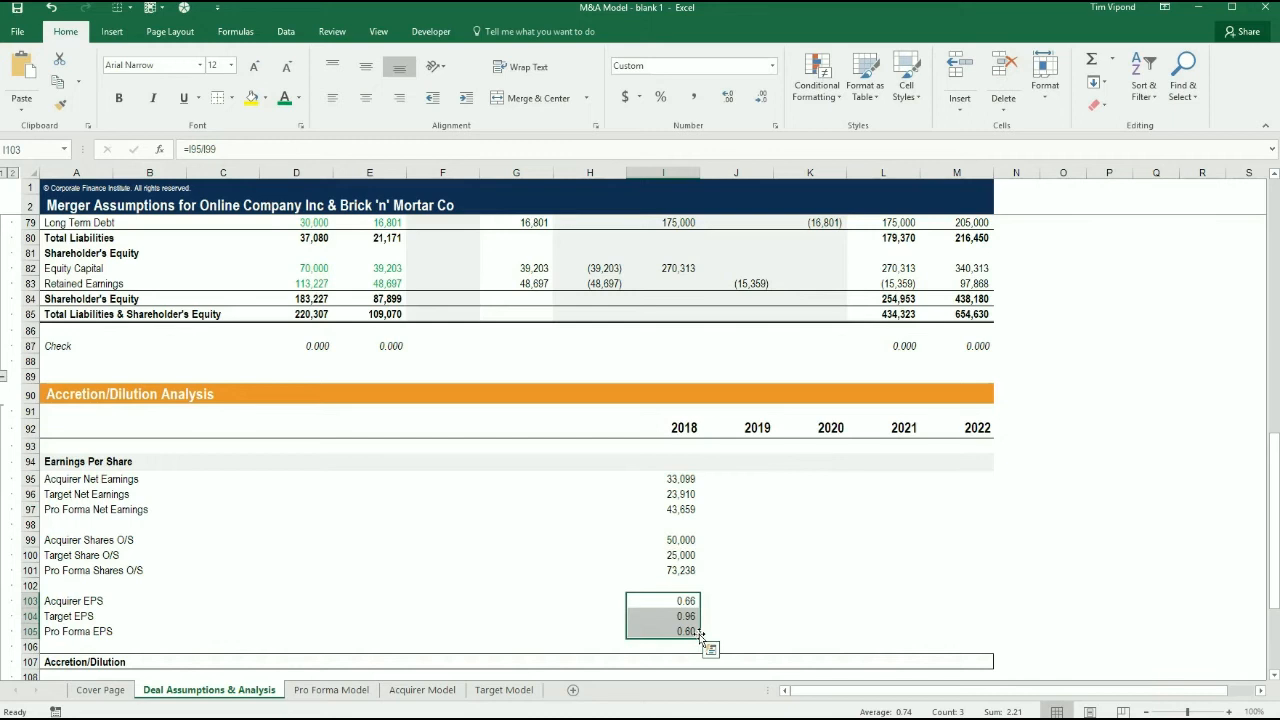
click(590, 615)
text(=)
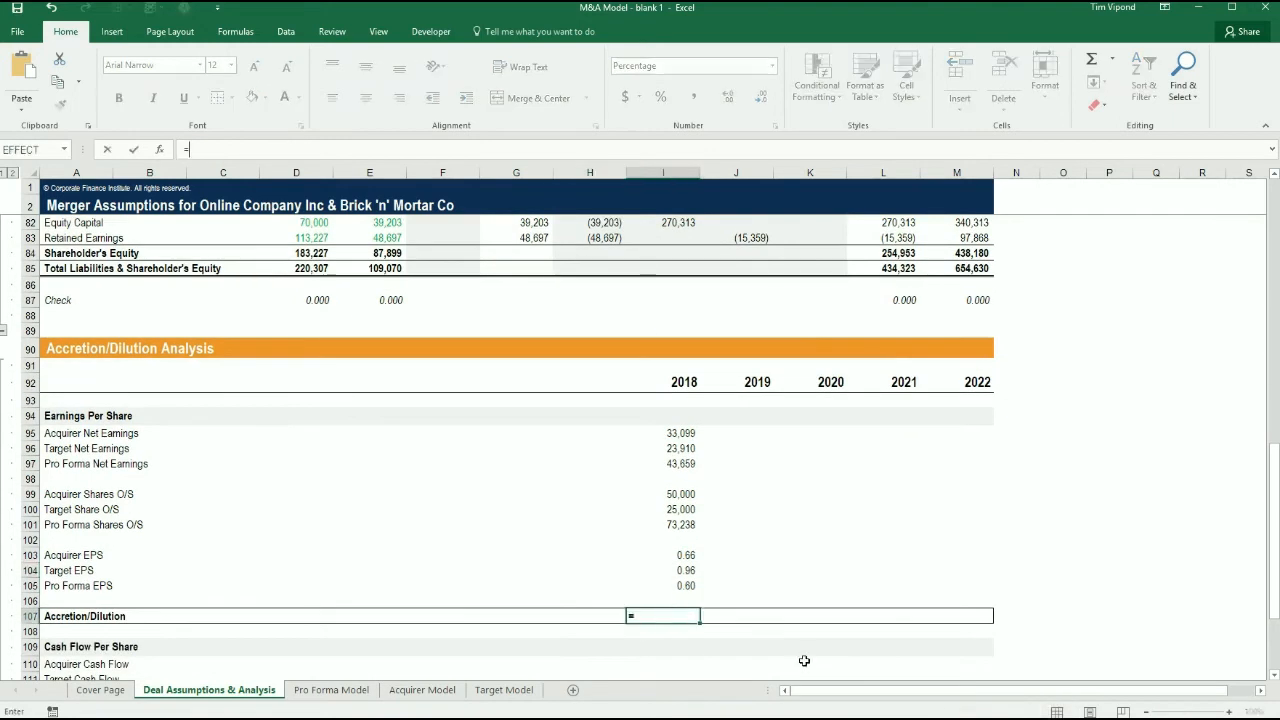
Enter =I105/I103-1 in I107 for 2018 dilution of -10%, then review the EPS cells.
click(663, 585)
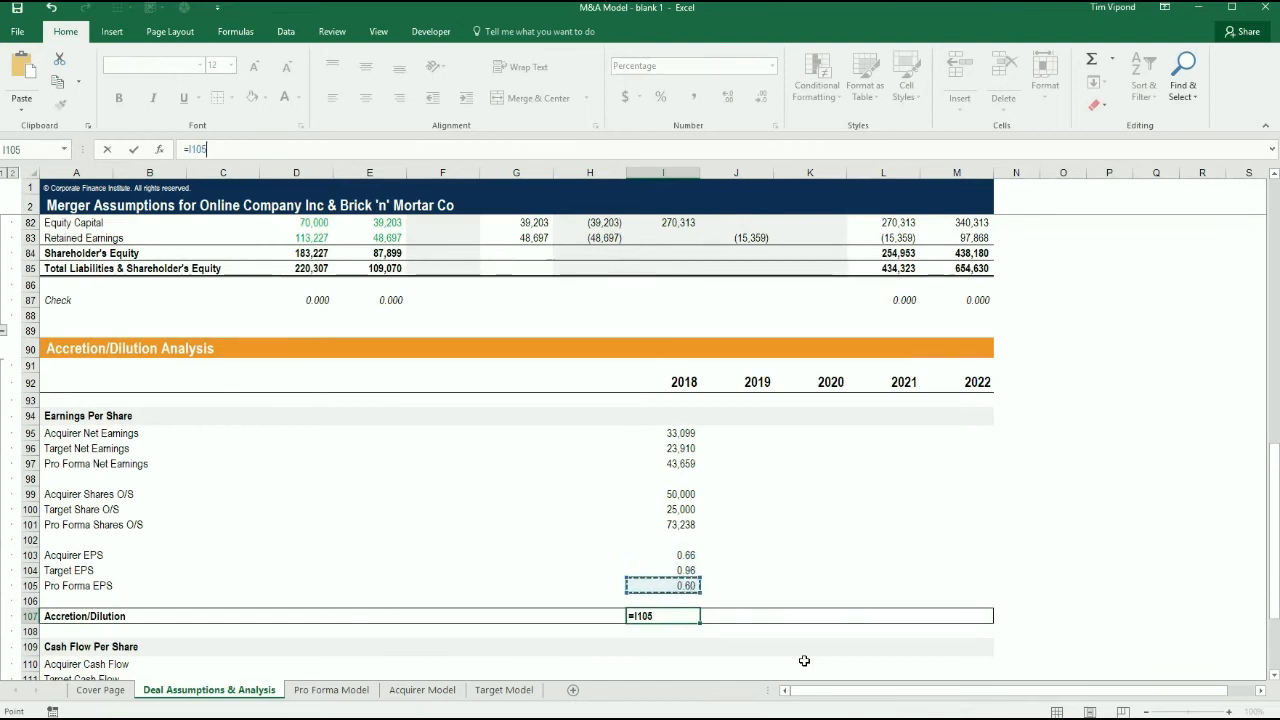
text(/I105)
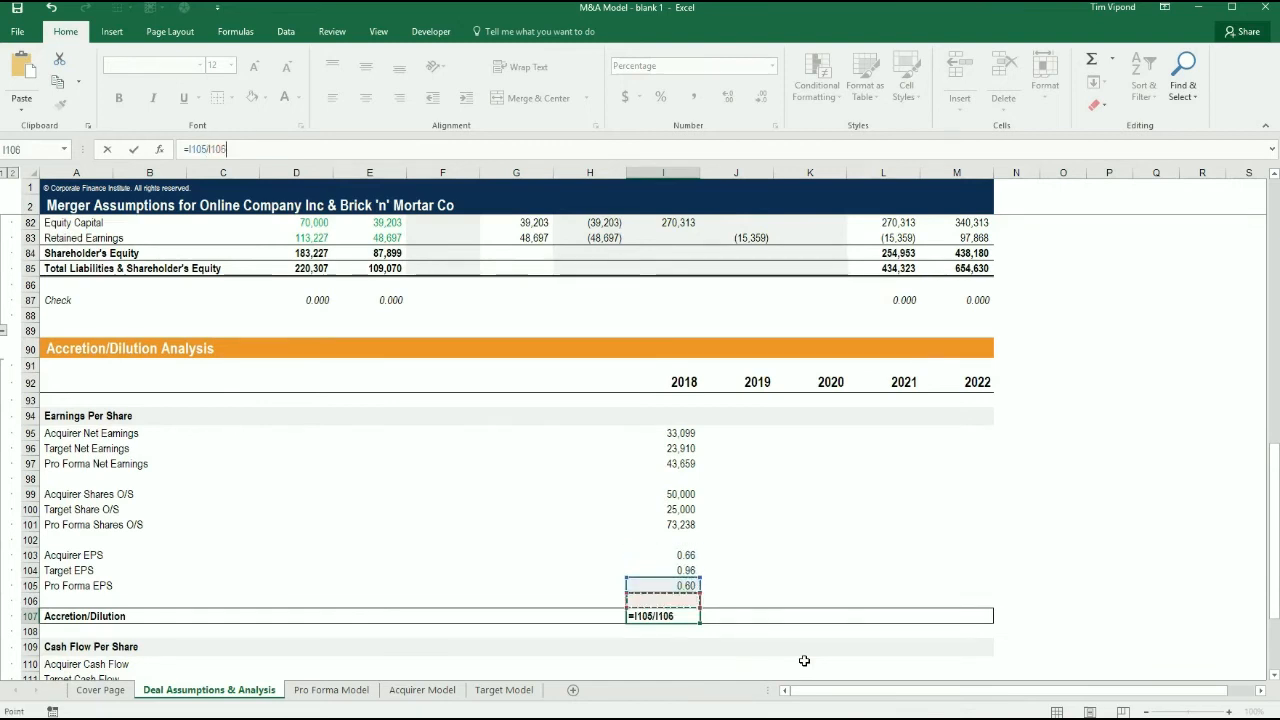
click(663, 555)
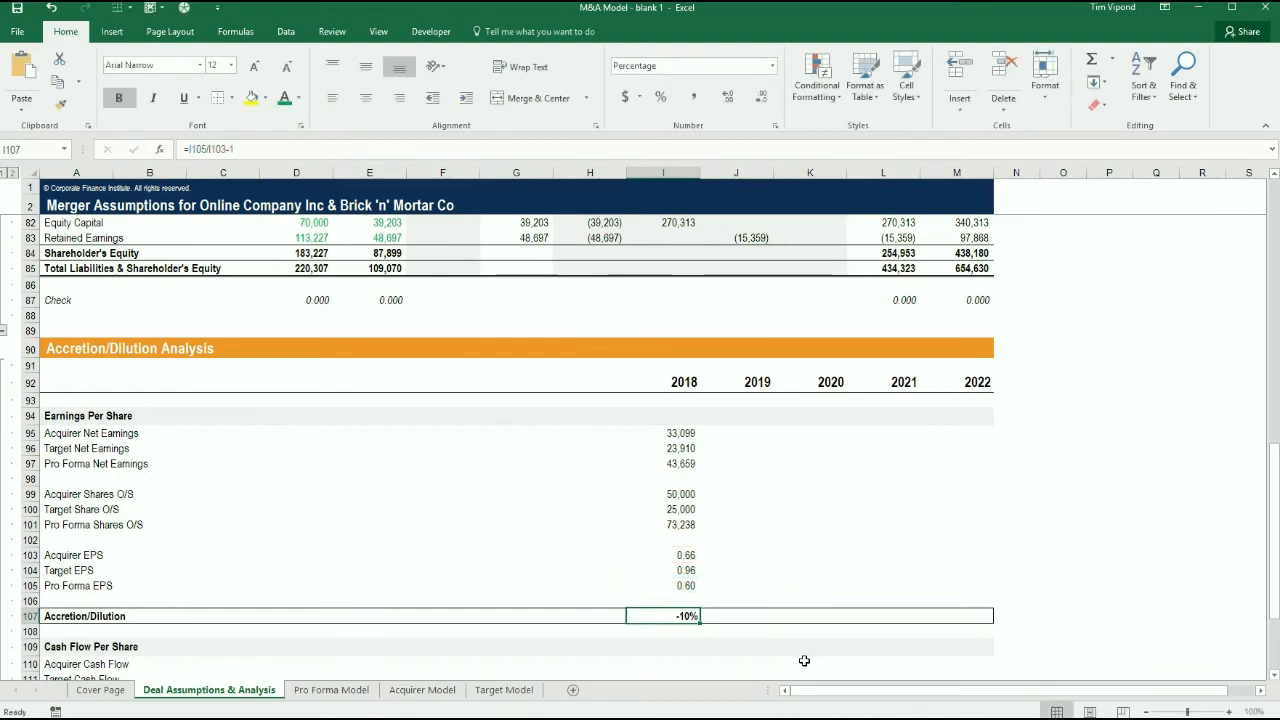
click(663, 570)
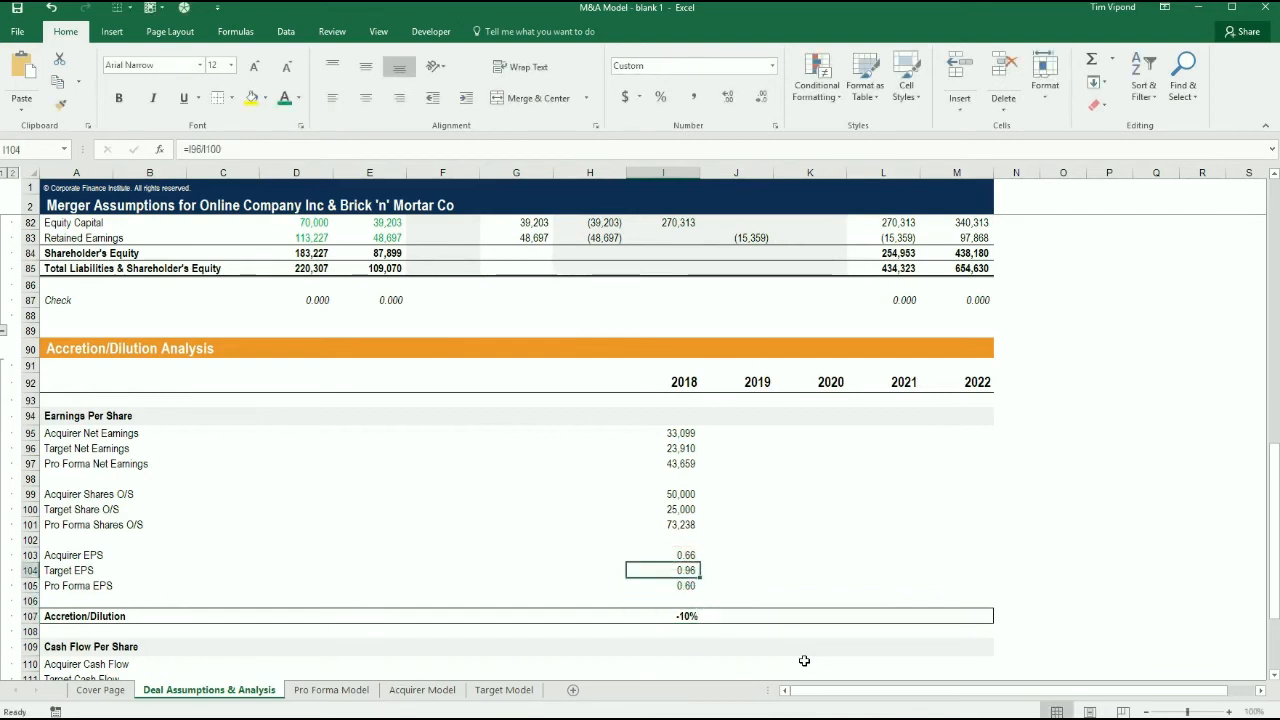
click(663, 615)
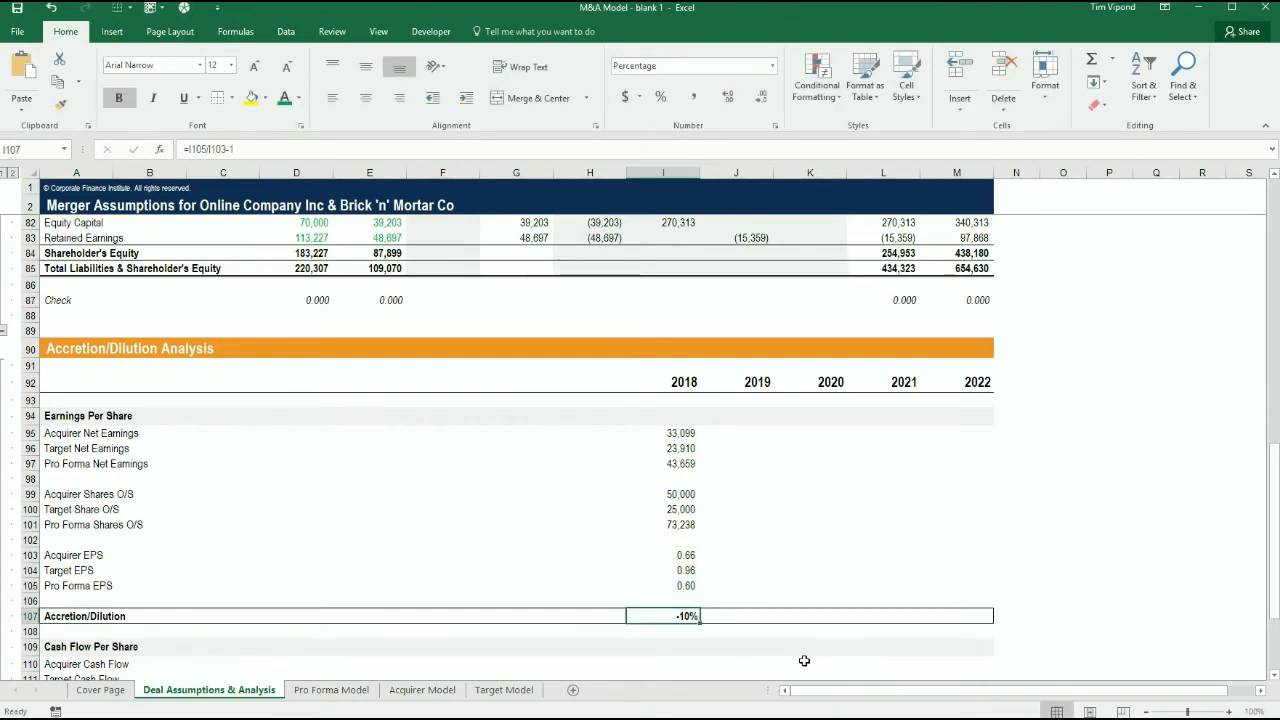
Copy the 2018 block I95:I107 across to 2019–2022, yielding accretion of 4%, 19%, 25%, 26%.
click(663, 432)
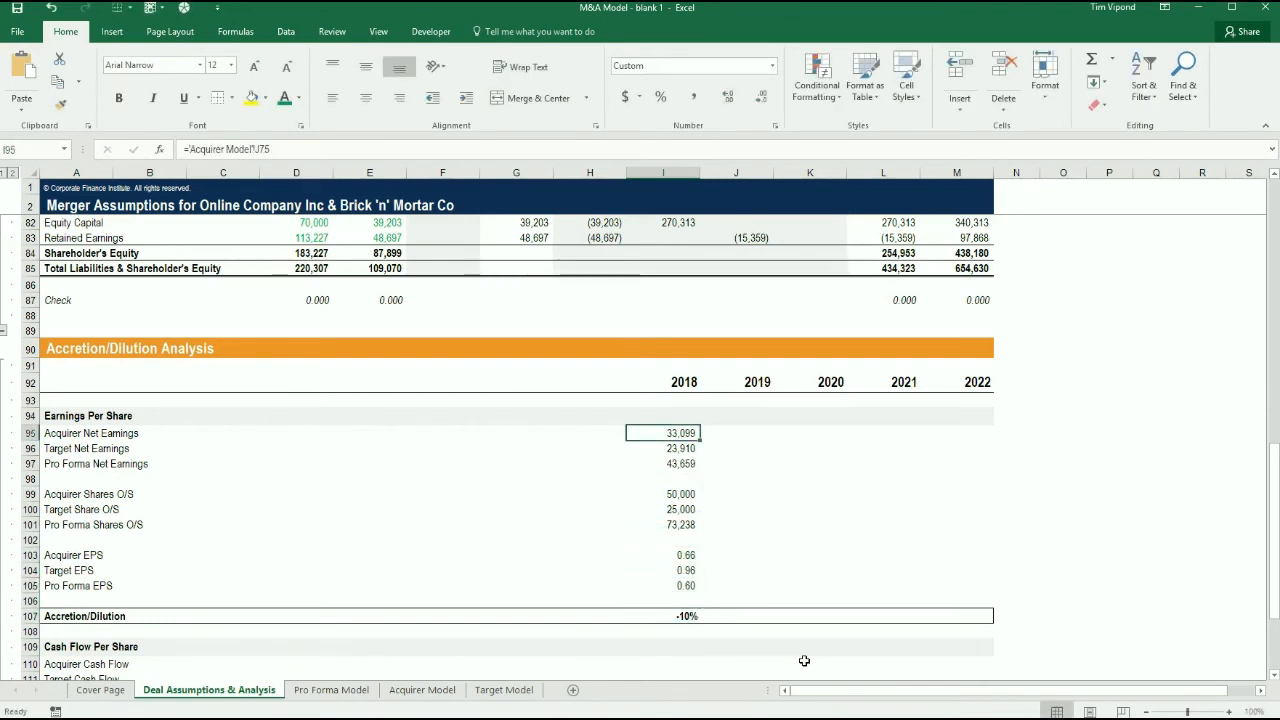
drag(663, 432, 663, 570)
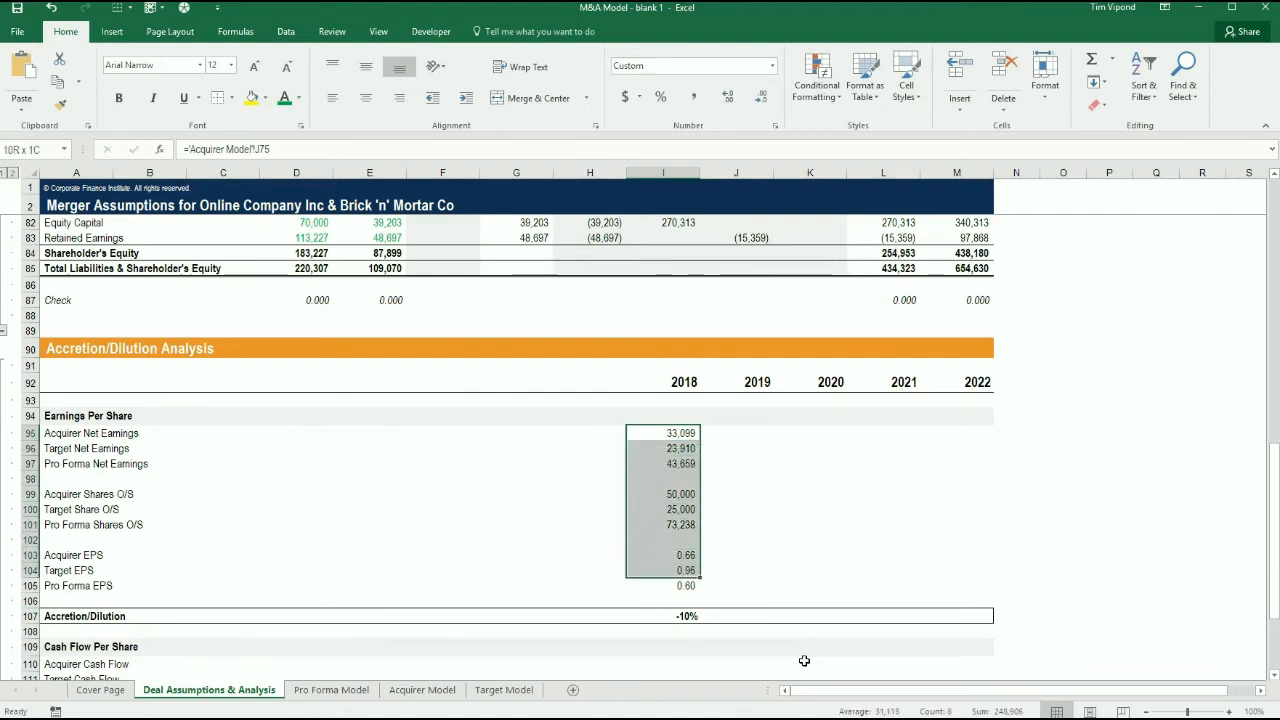
click(663, 615)
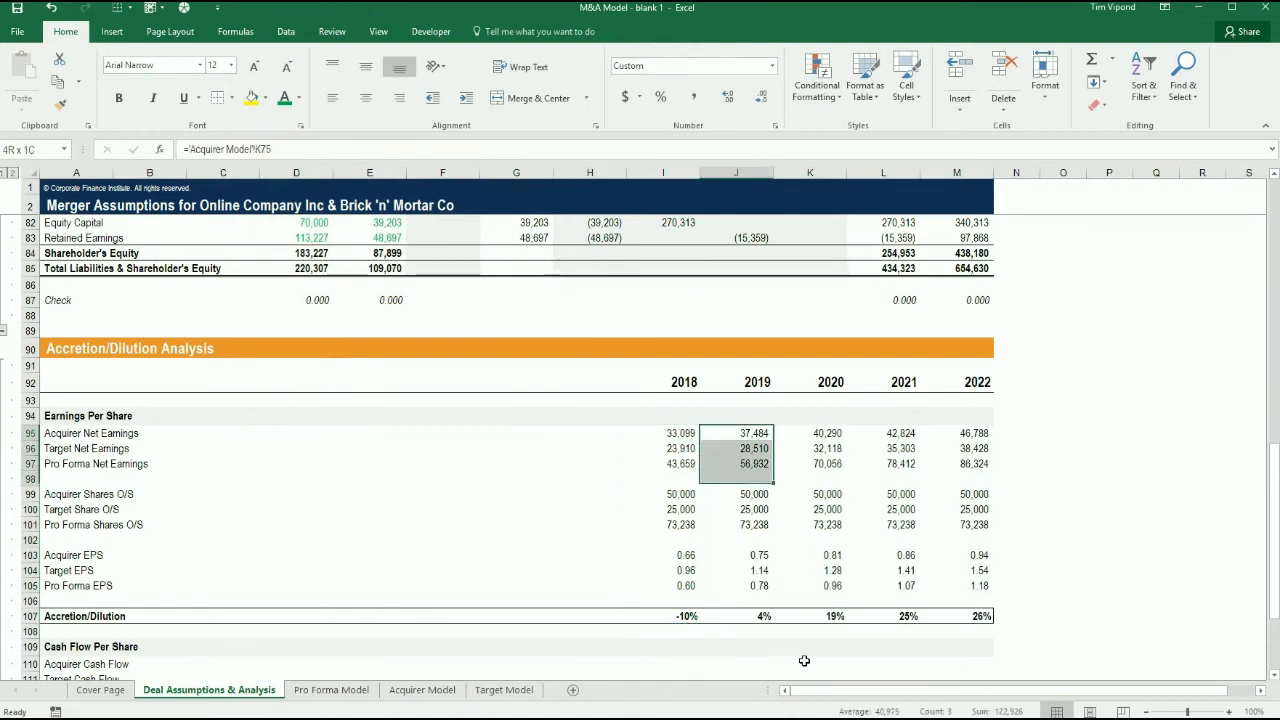
drag(736, 433, 736, 615)
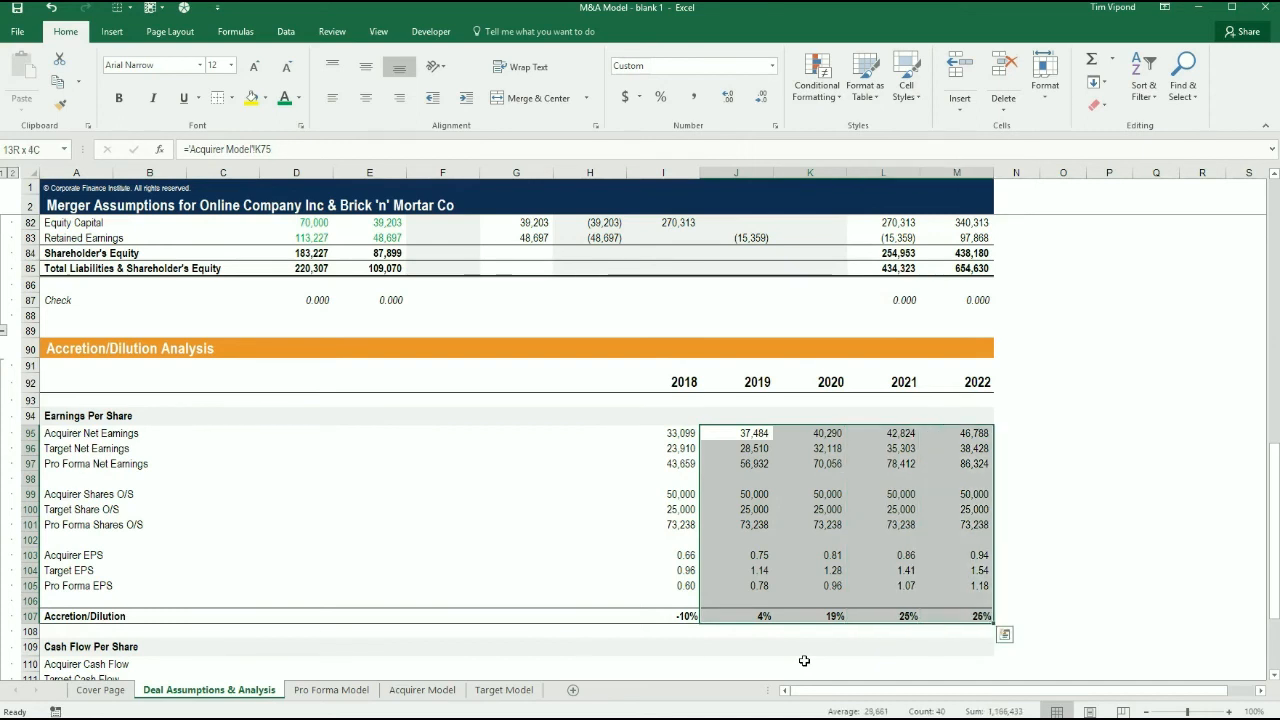
click(736, 448)
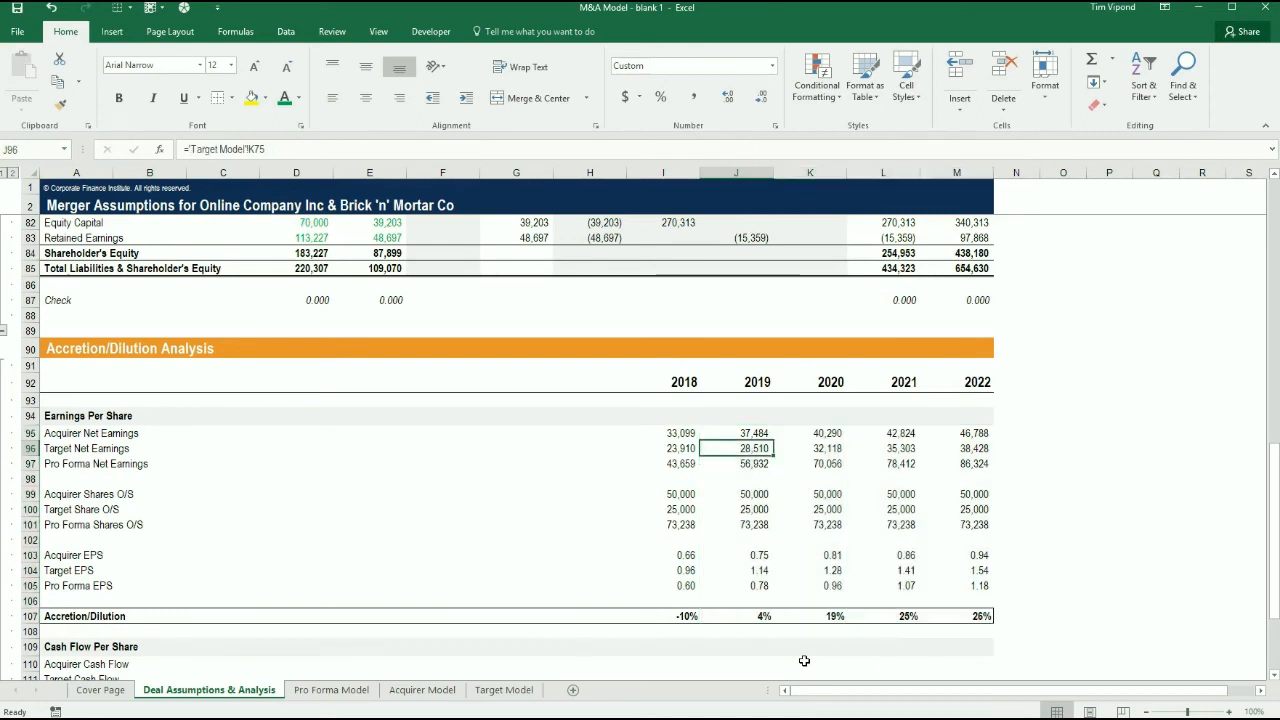
click(957, 585)
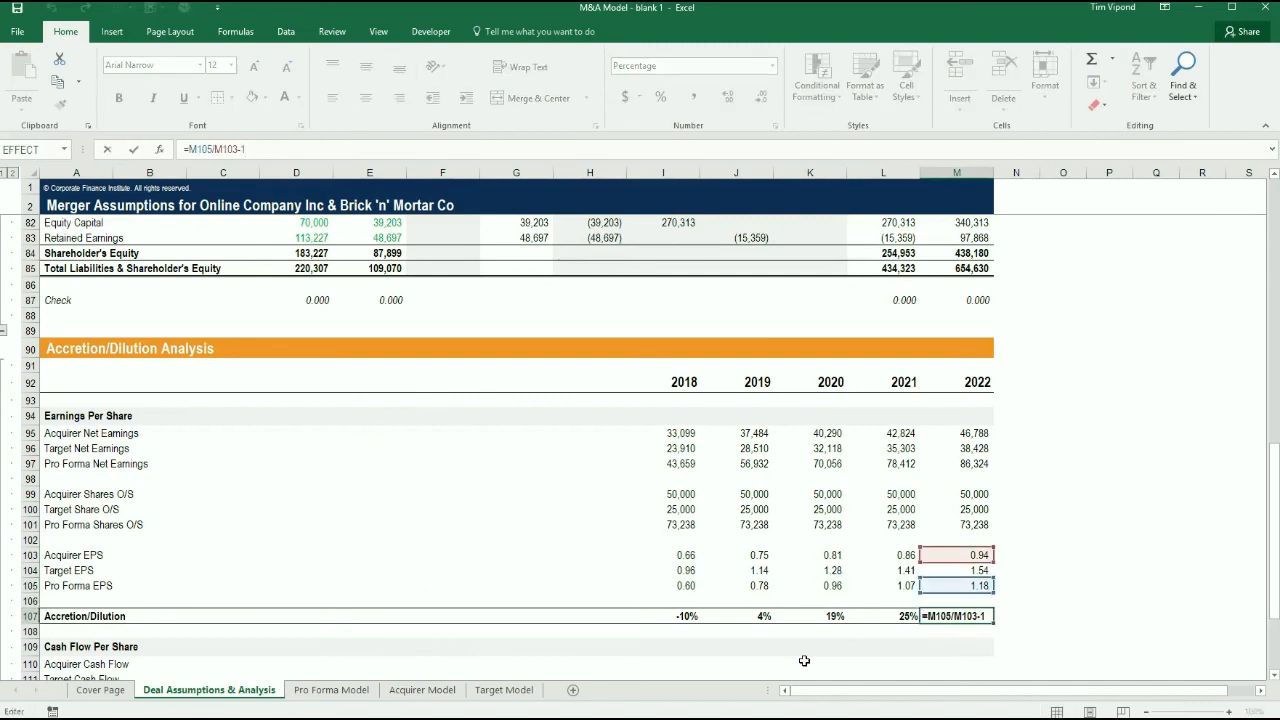
key(Return)
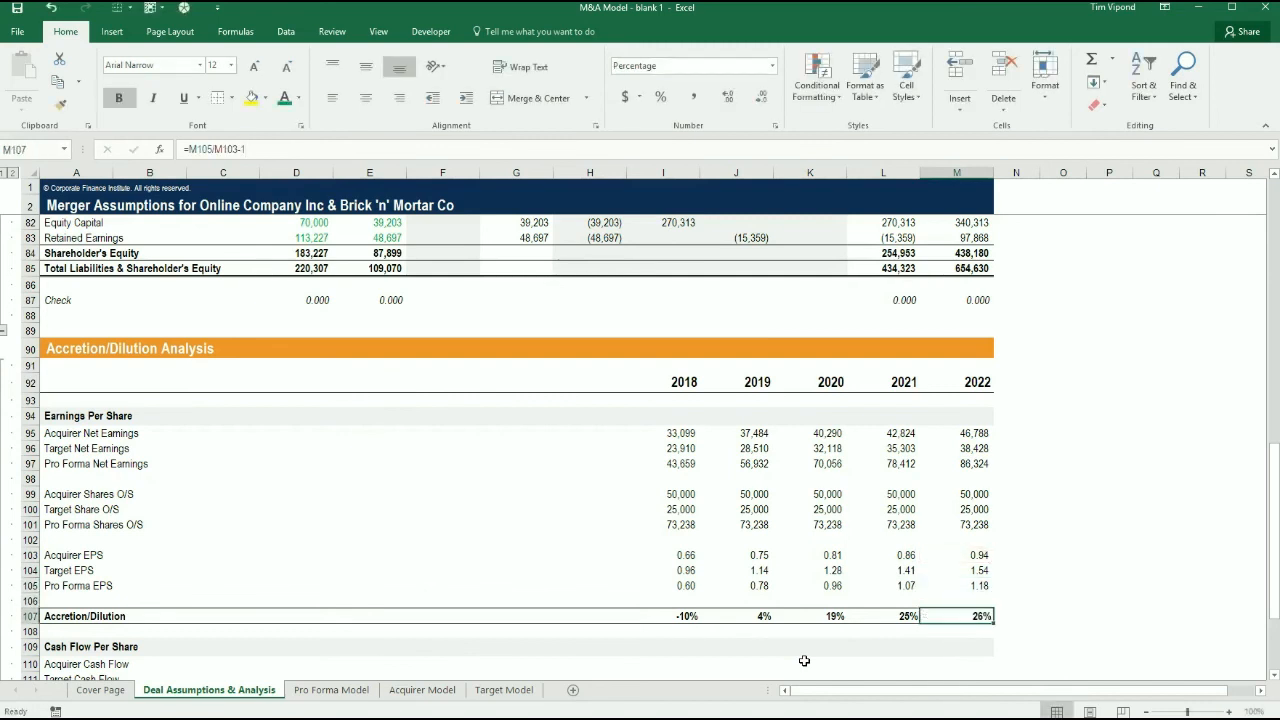
click(957, 585)
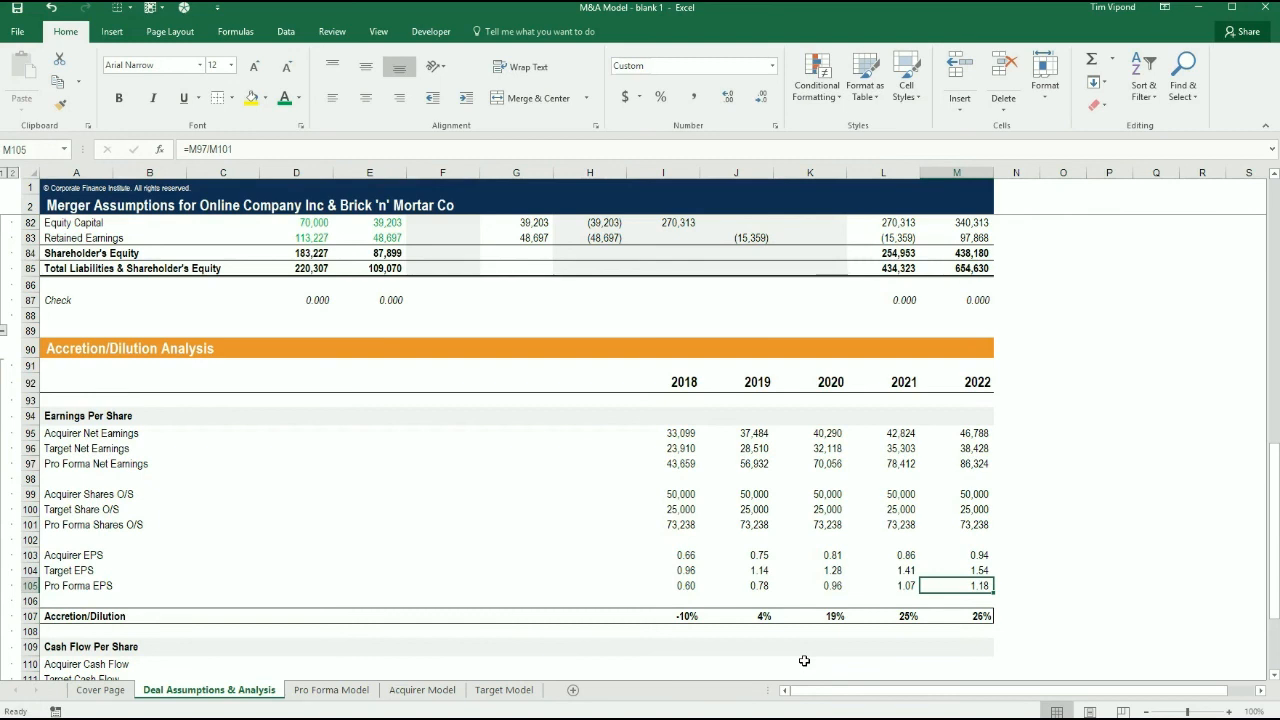
click(956, 555)
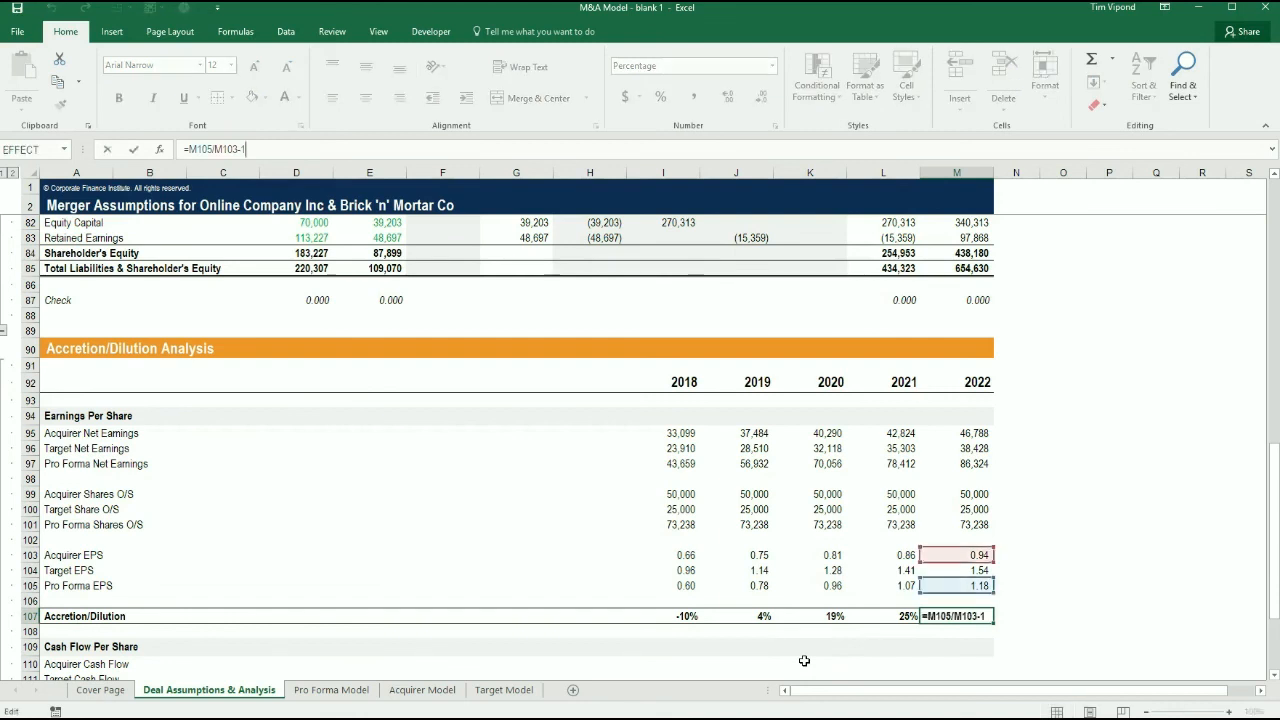
key(Return)
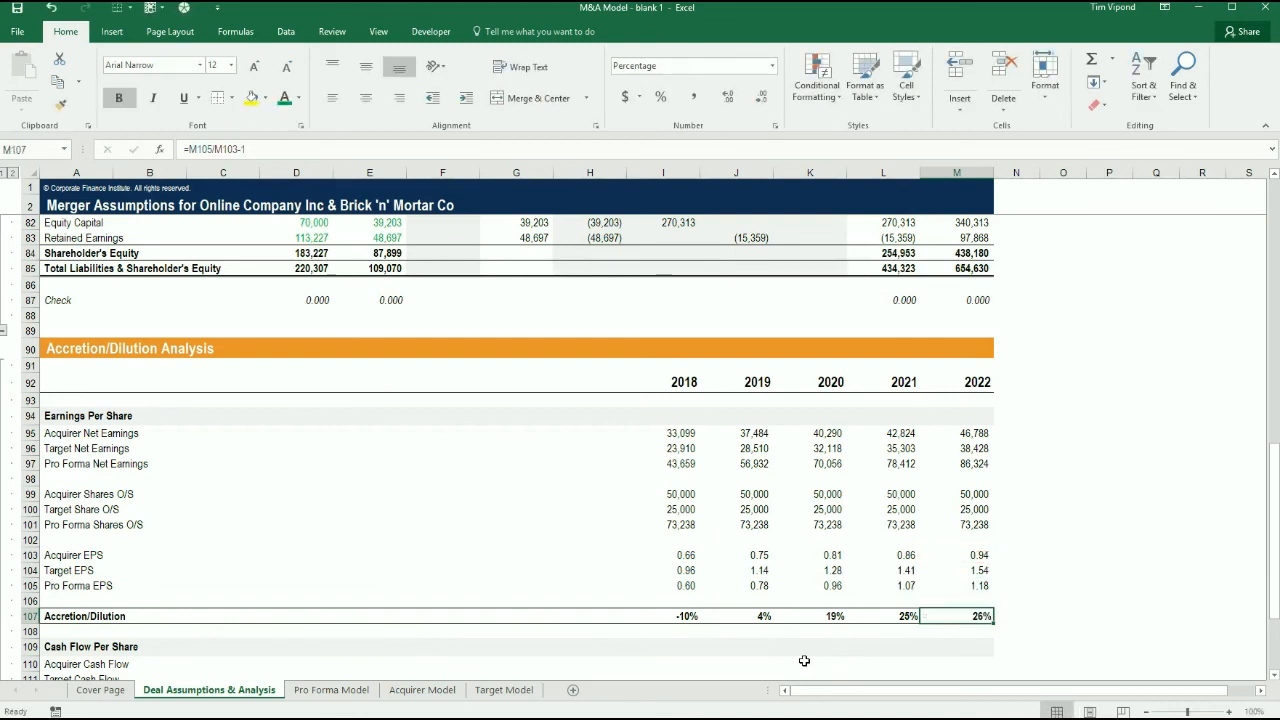